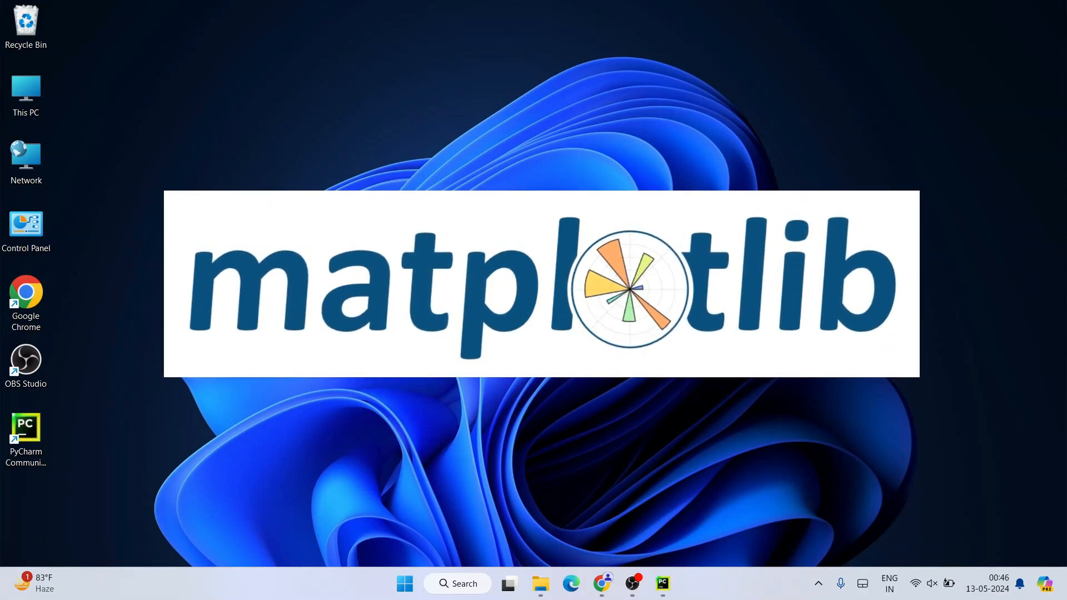
Step: Bring the HelloMatplotlib PyCharm window forward from the taskbar
left_click(661, 584)
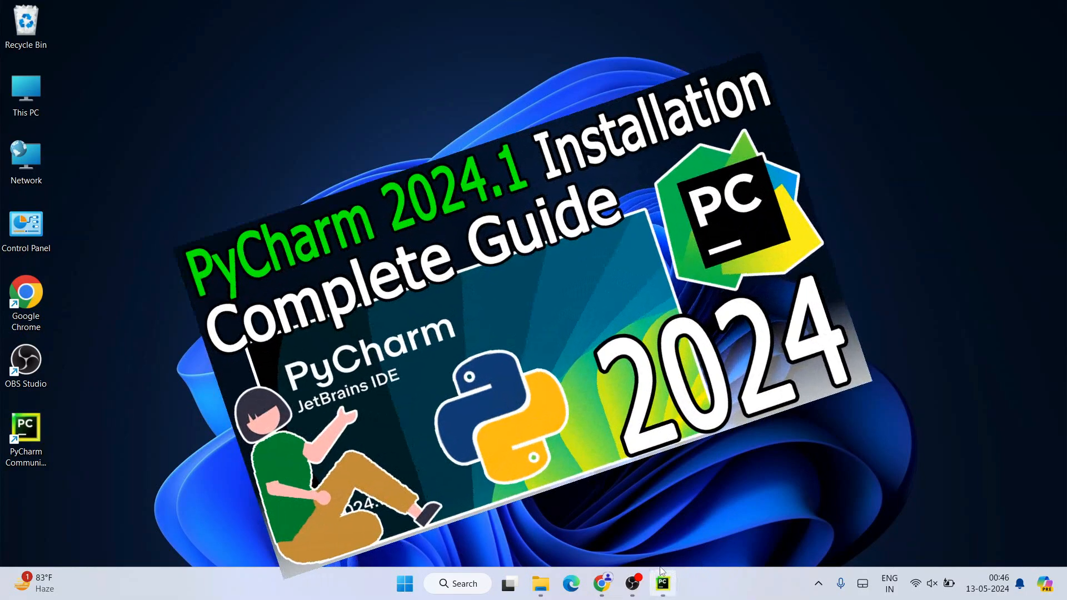
left_click(660, 583)
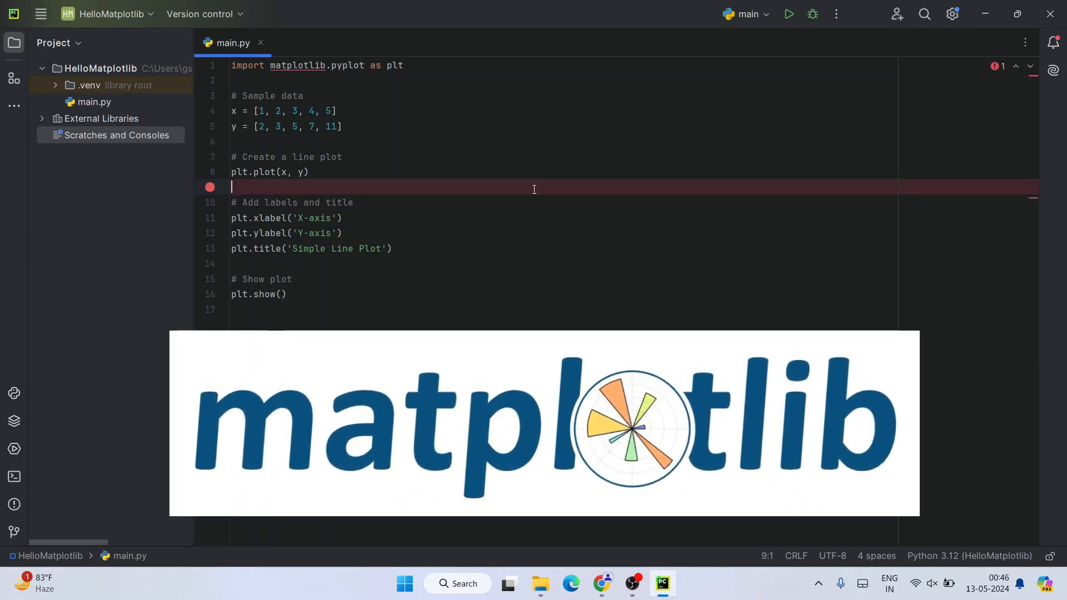
Step: Run main.py and read the ModuleNotFoundError for matplotlib in the Run panel
key("ctrl+a")
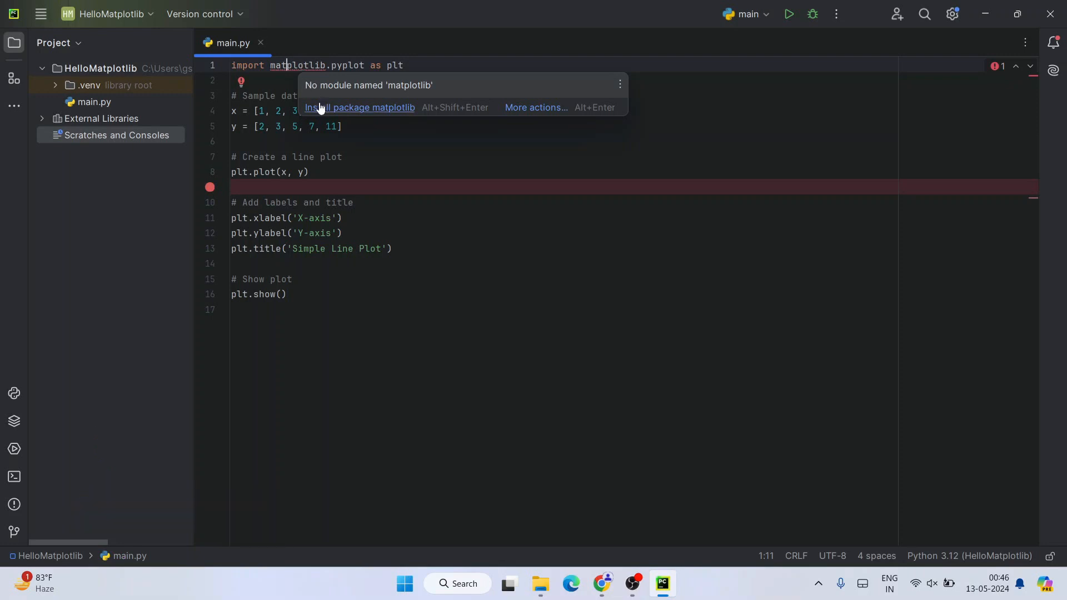
mouse_move(425, 109)
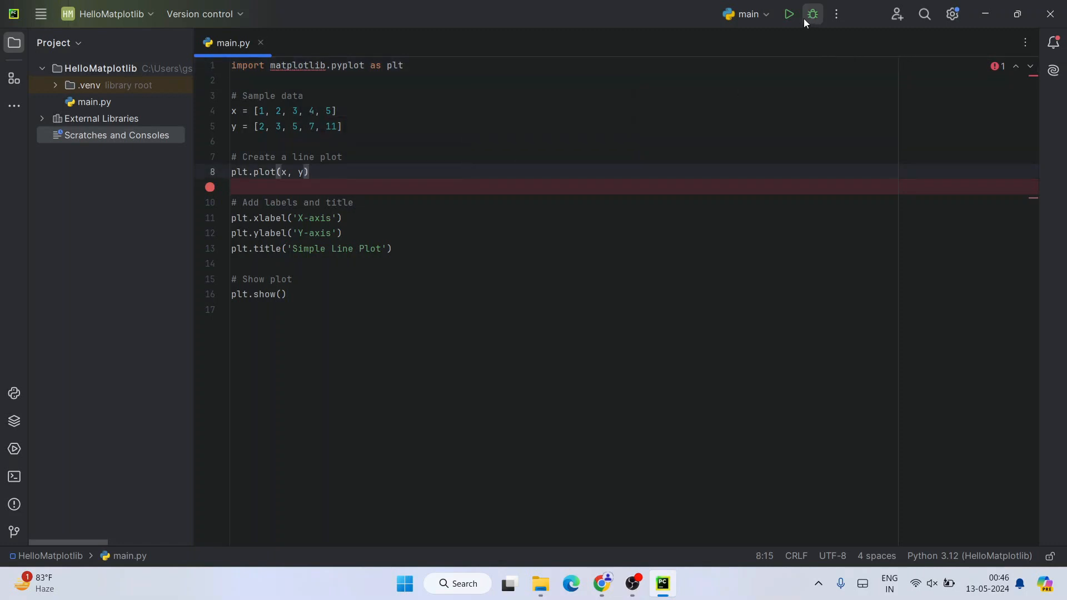
left_click(789, 13)
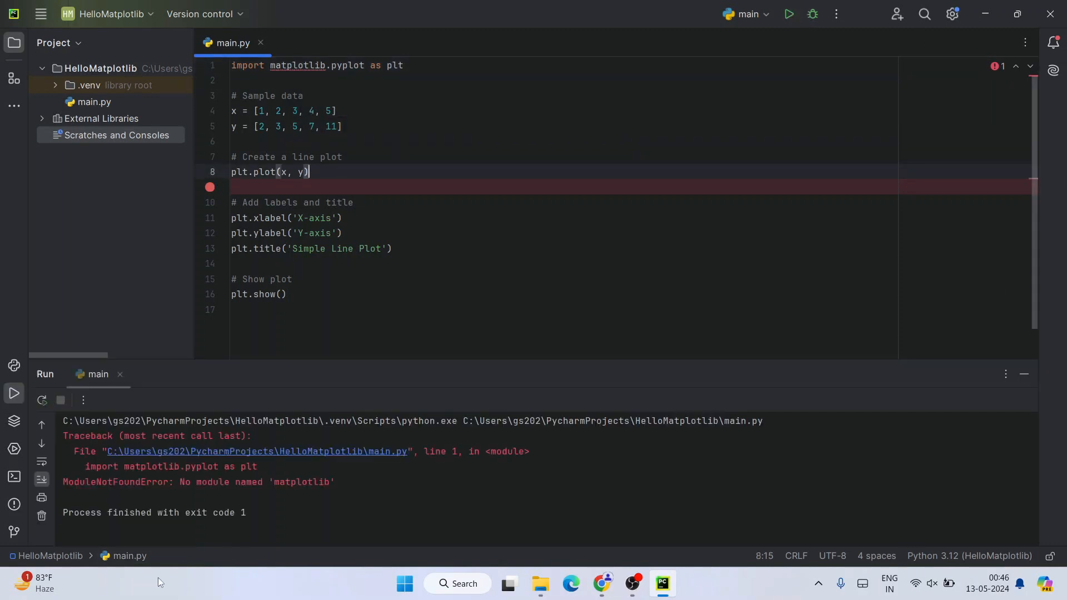
left_click_drag(170, 482, 333, 481)
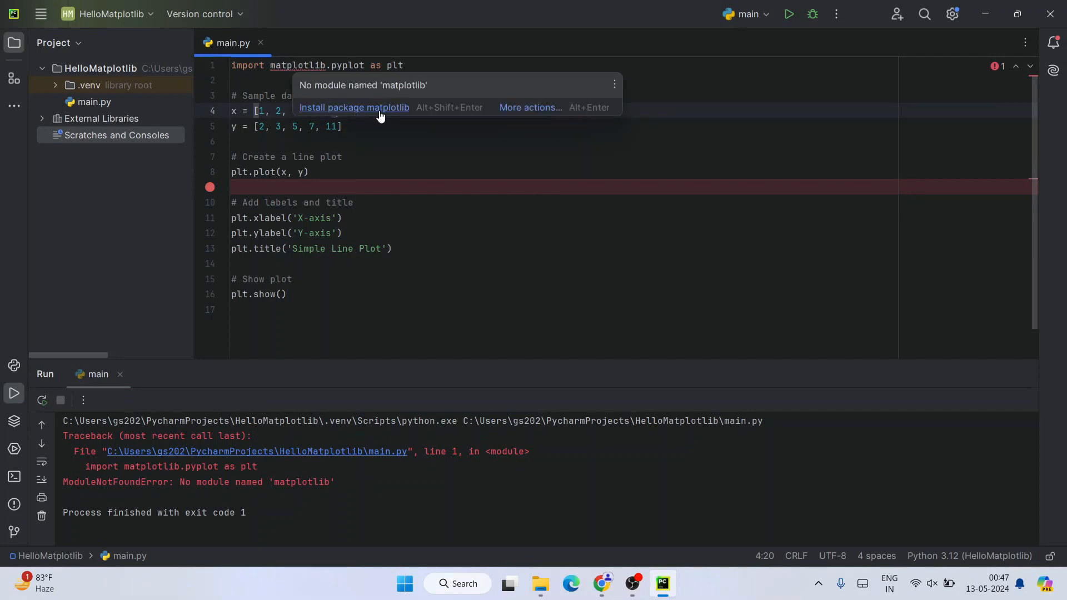
left_click(368, 141)
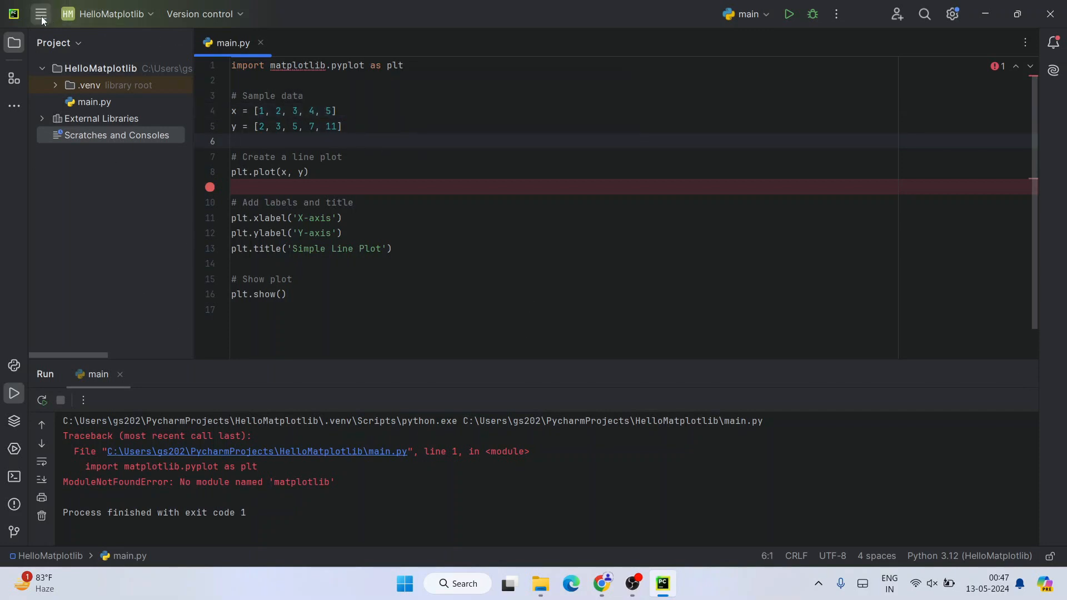
Step: Reach the Project: HelloMatplotlib page in File > Settings
left_click(41, 13)
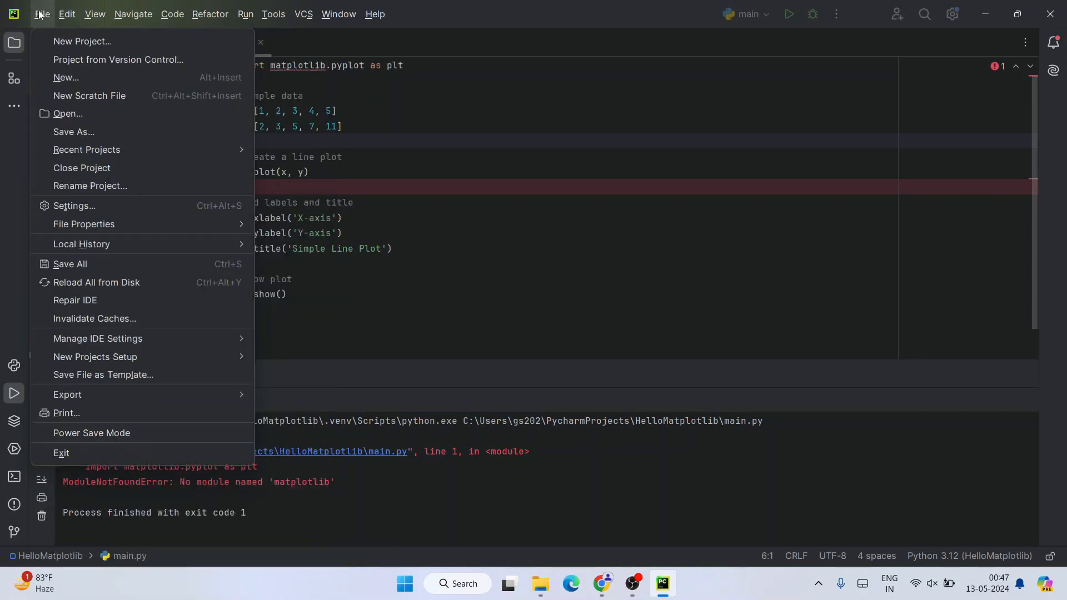
mouse_move(73, 205)
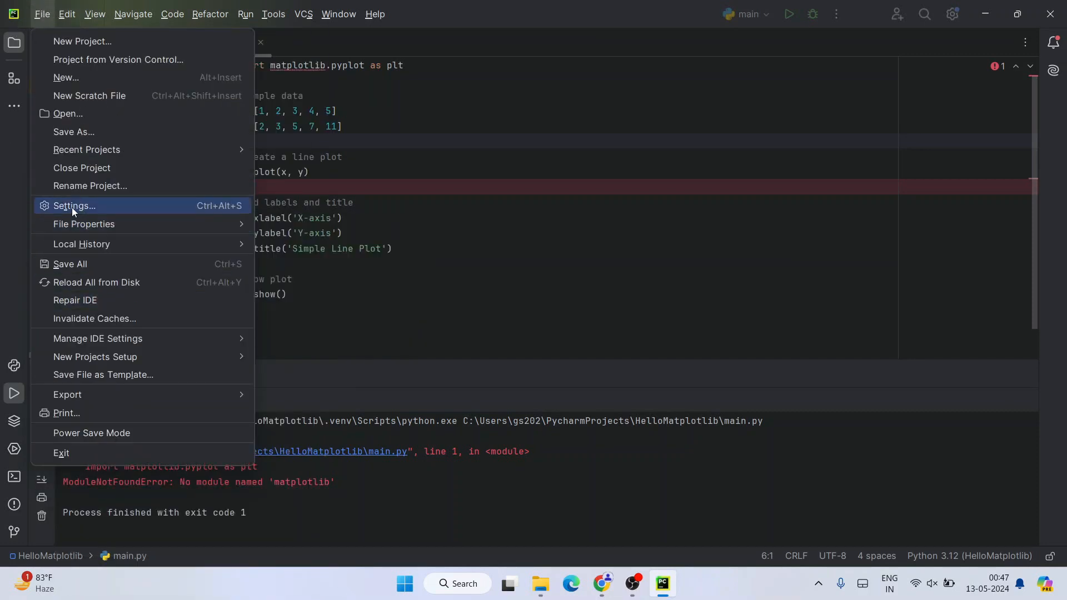
left_click(74, 206)
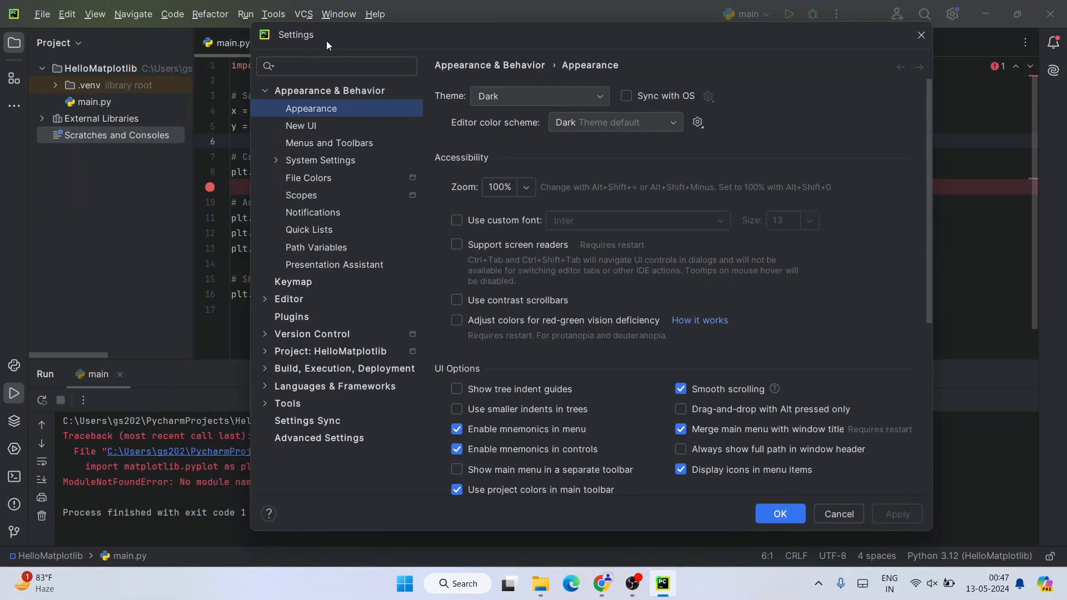
mouse_move(493, 43)
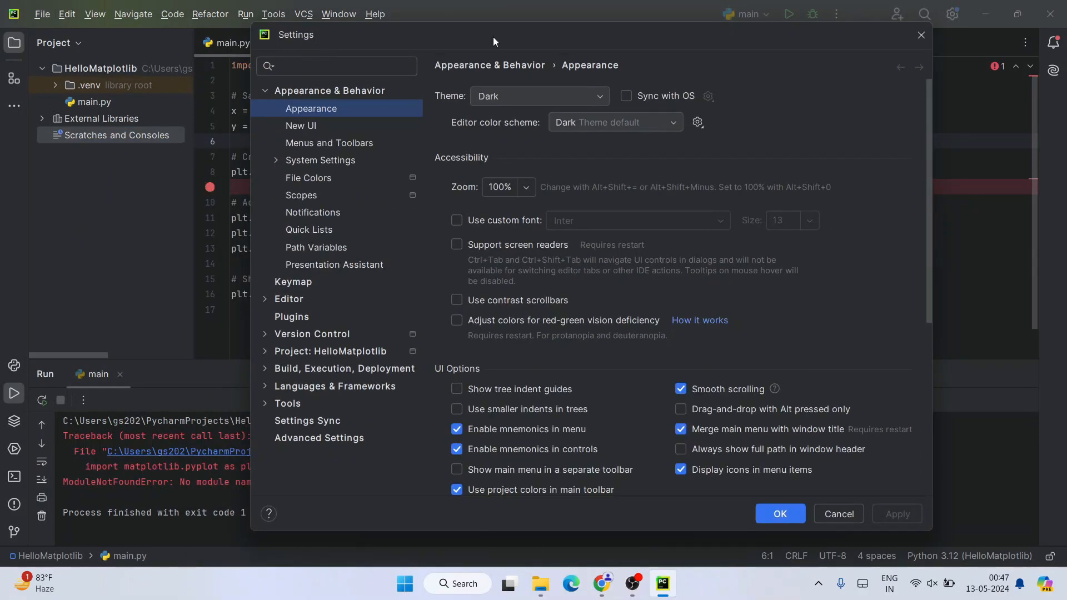
left_click(330, 351)
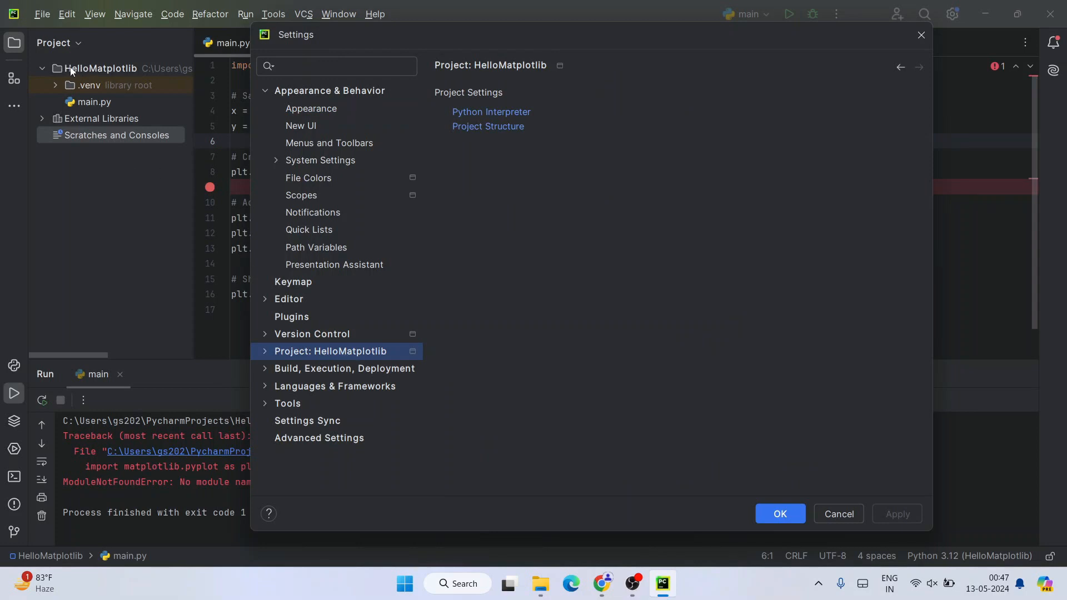
mouse_move(206, 326)
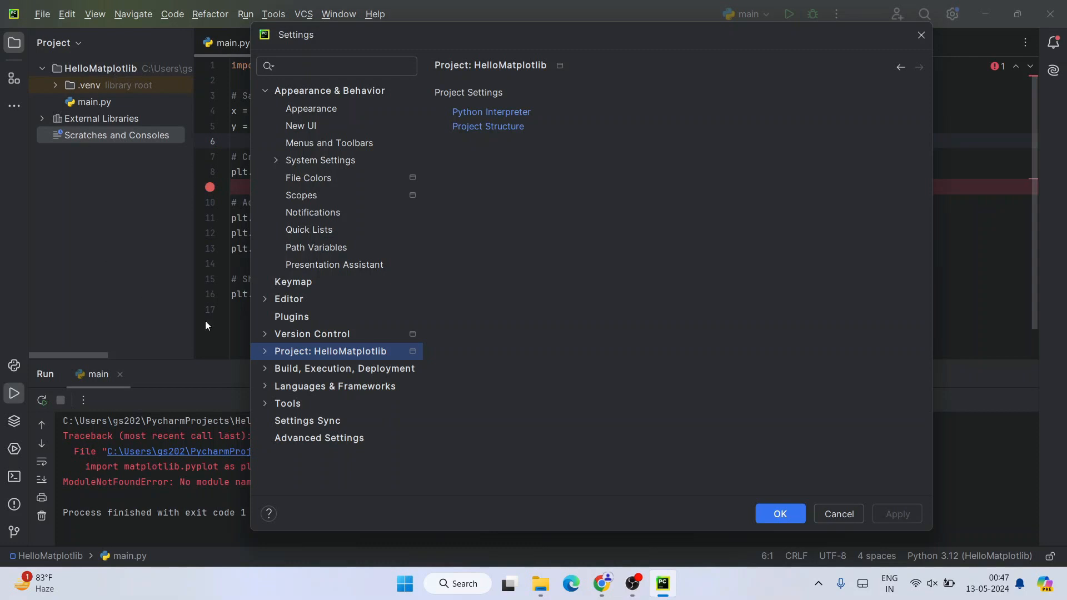
mouse_move(386, 360)
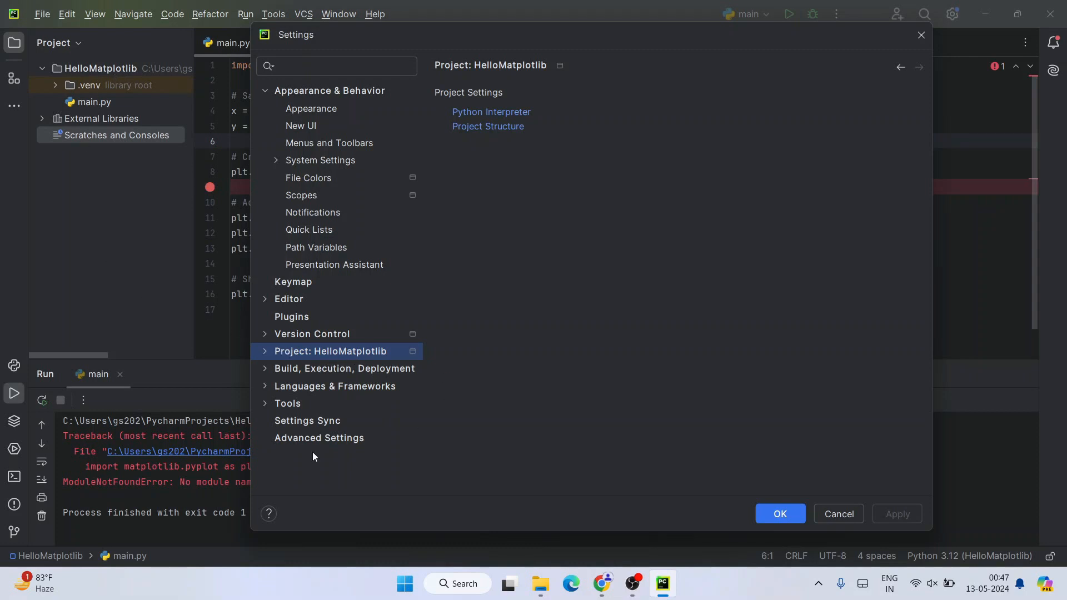
mouse_move(545, 113)
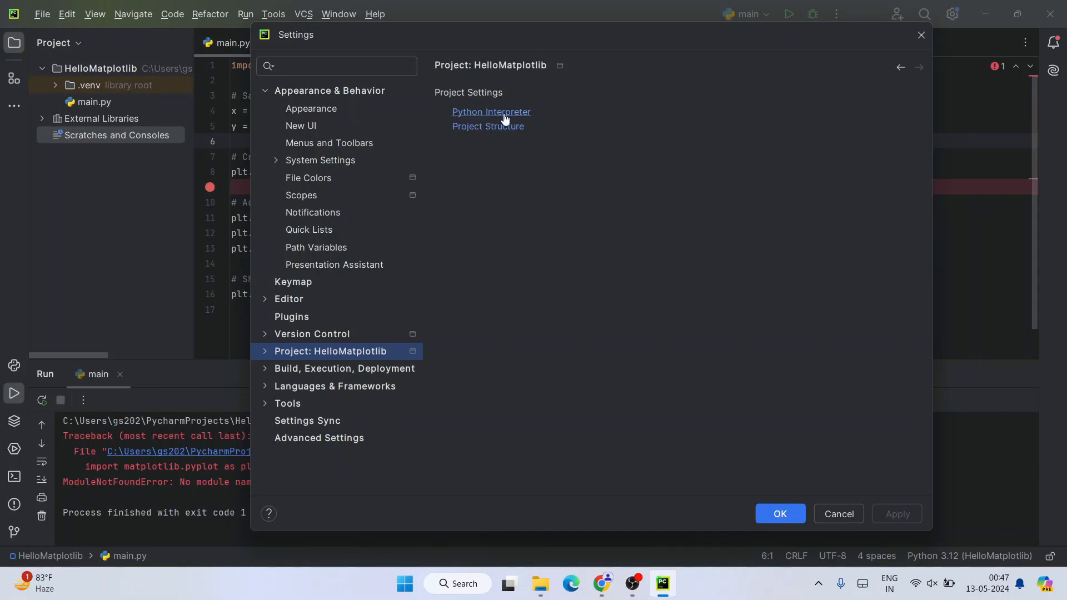
Step: Show the Python 3.12 interpreter's installed packages, which list only pip
left_click(490, 111)
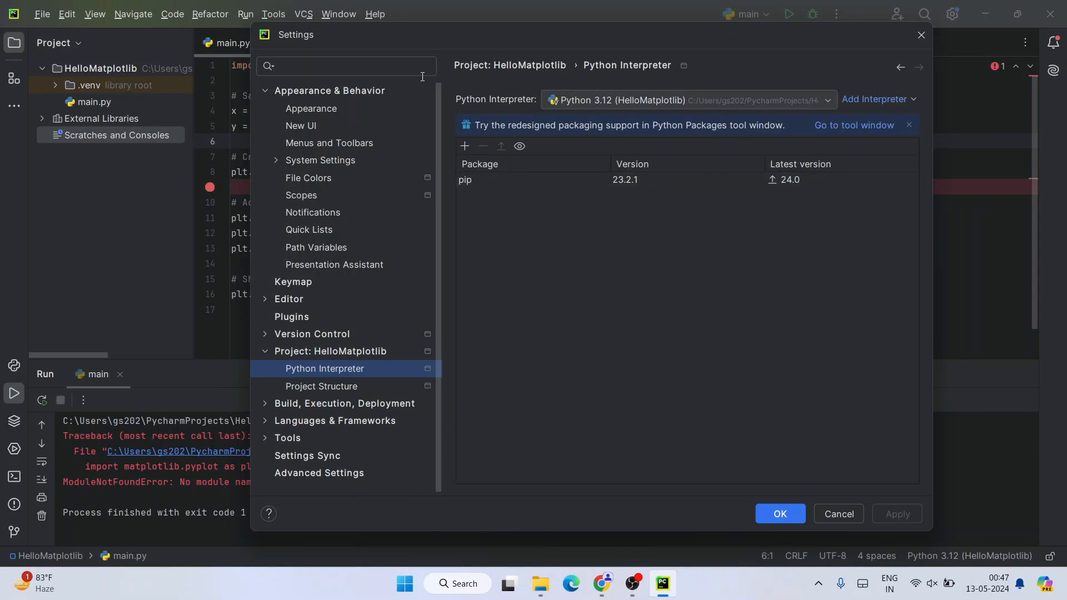
left_click(466, 180)
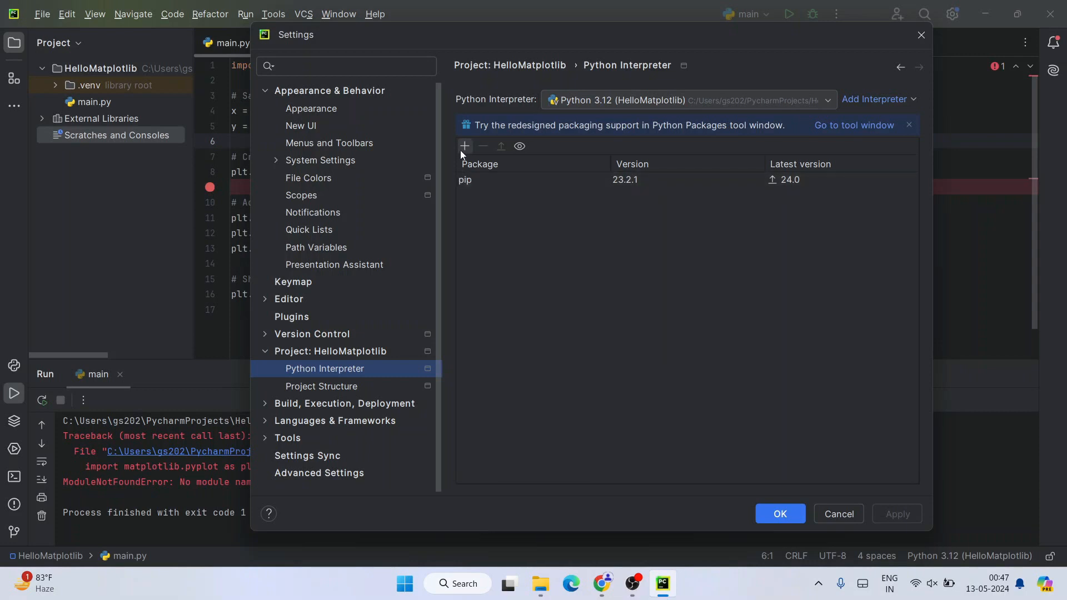
Step: Search available packages for matplotlib and specify version 3.9.0rc2 to install
left_click(465, 145)
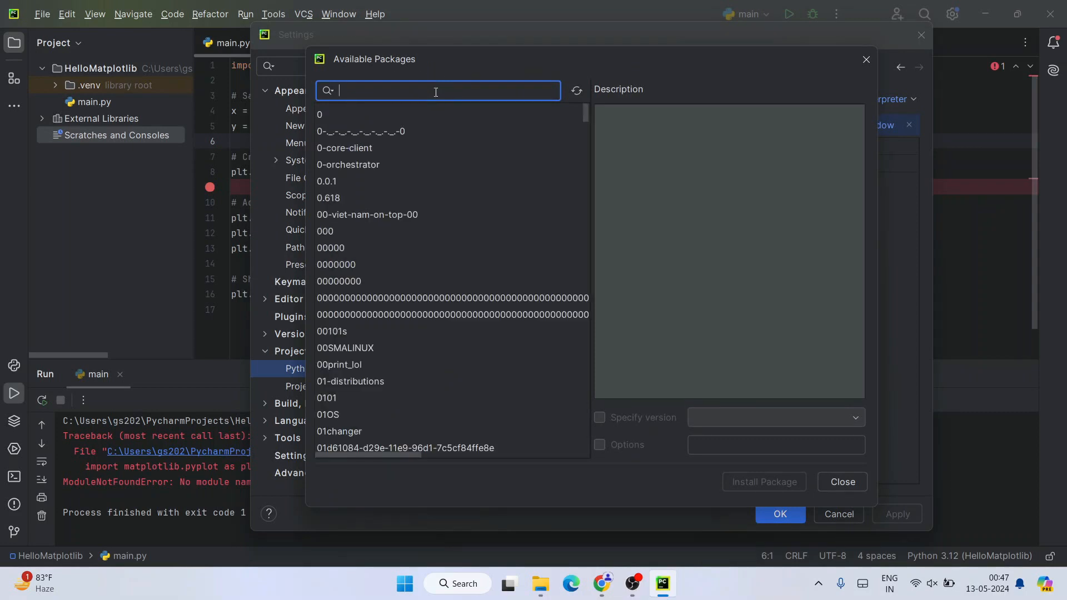
type("matplotlib")
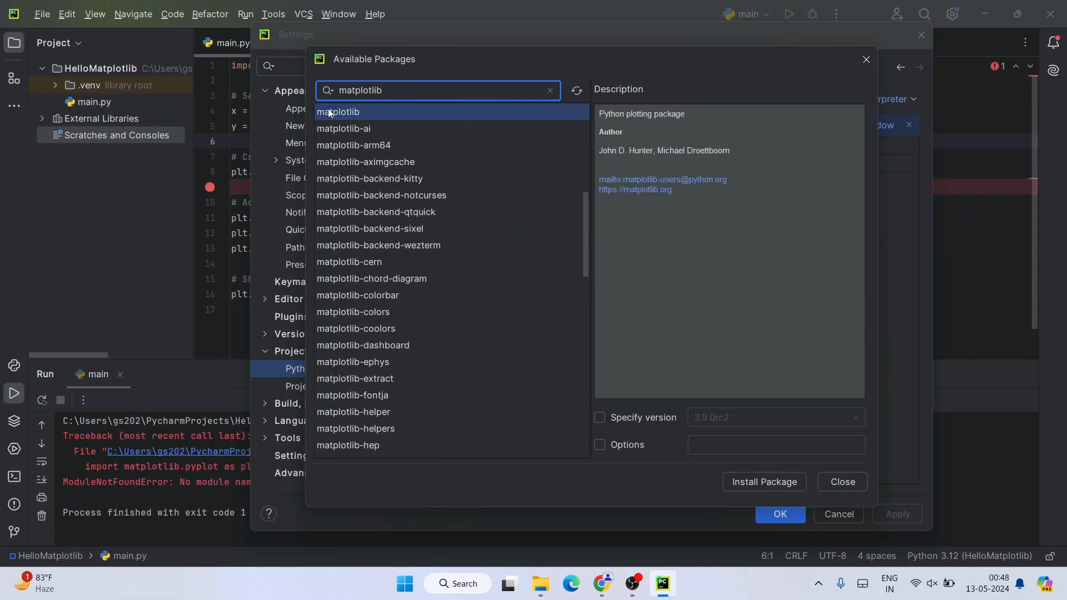
mouse_move(720, 207)
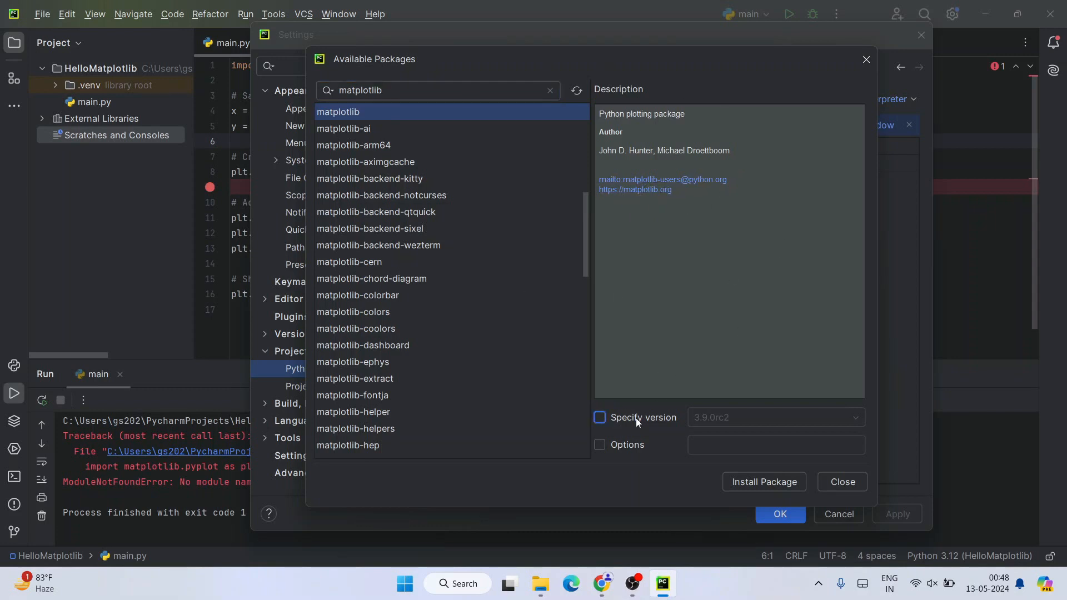
left_click(599, 416)
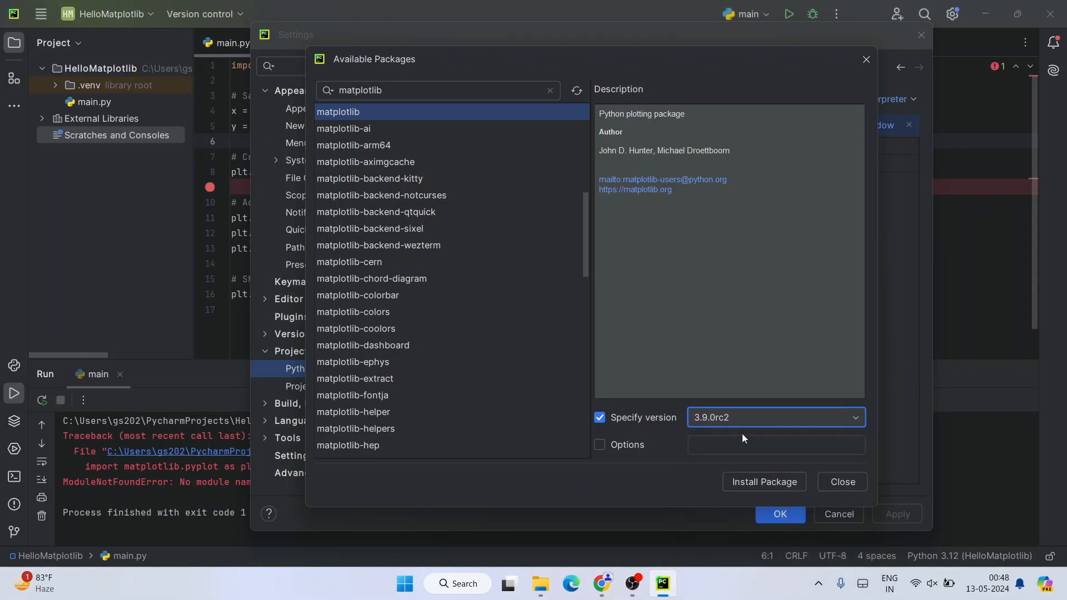
mouse_move(804, 389)
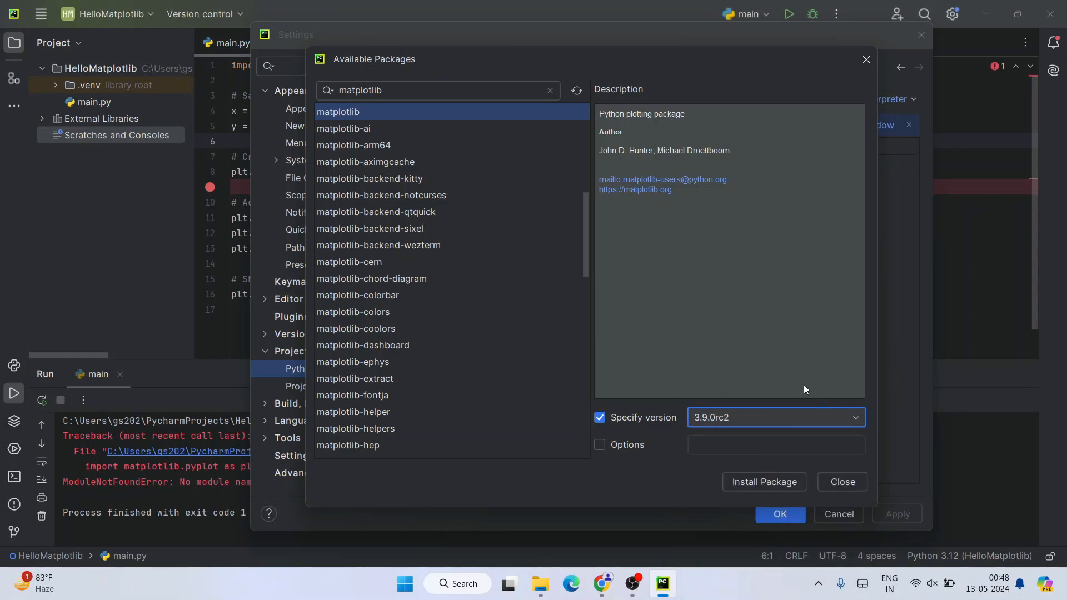
mouse_move(732, 437)
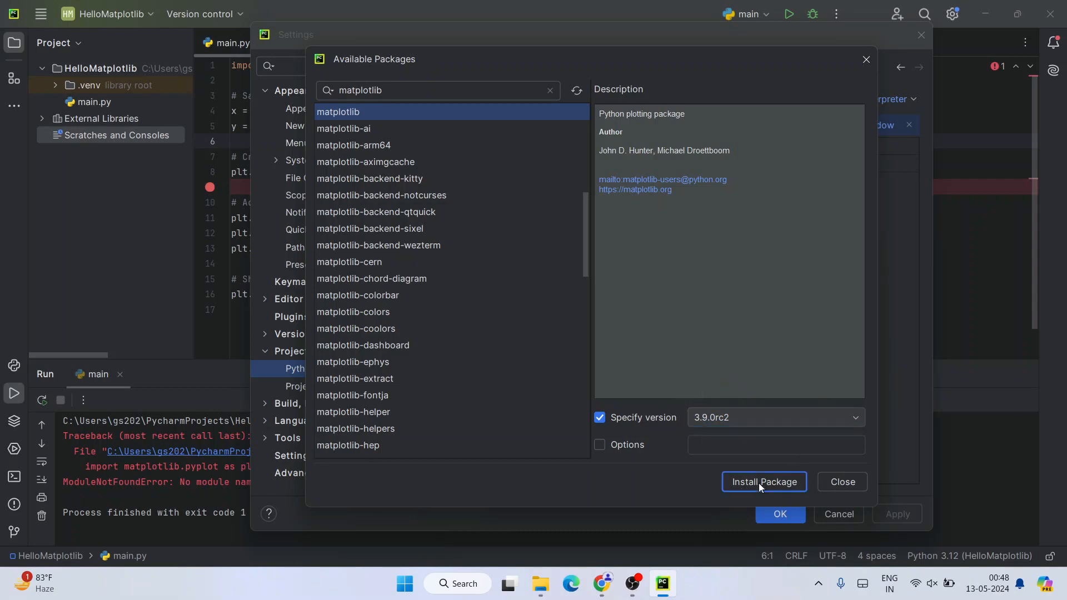
Step: Start installing matplotlib 3.9.0rc2 into the project interpreter
left_click(763, 481)
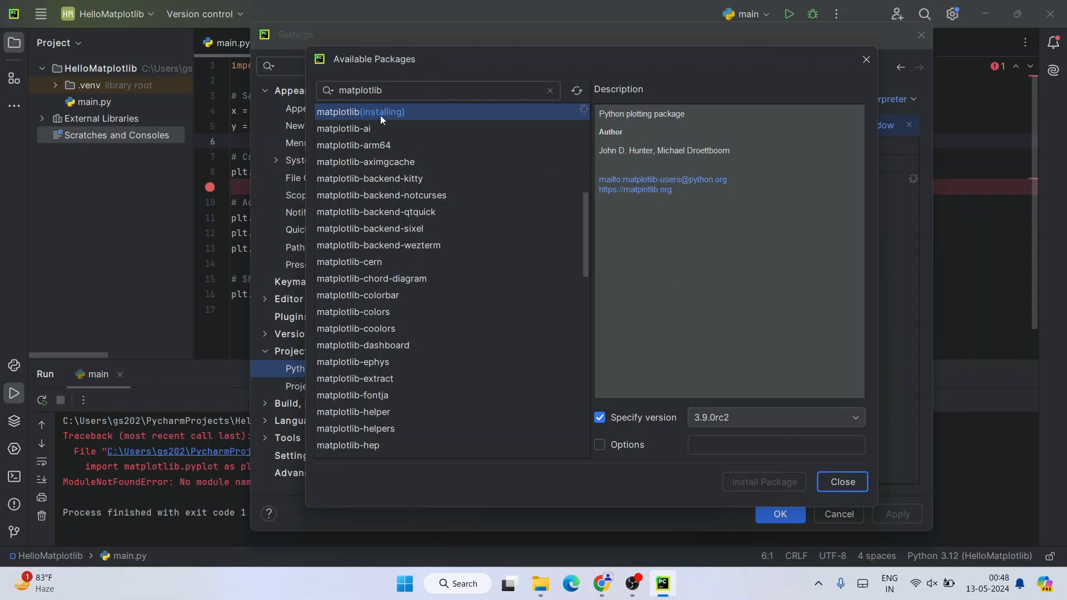
mouse_move(373, 121)
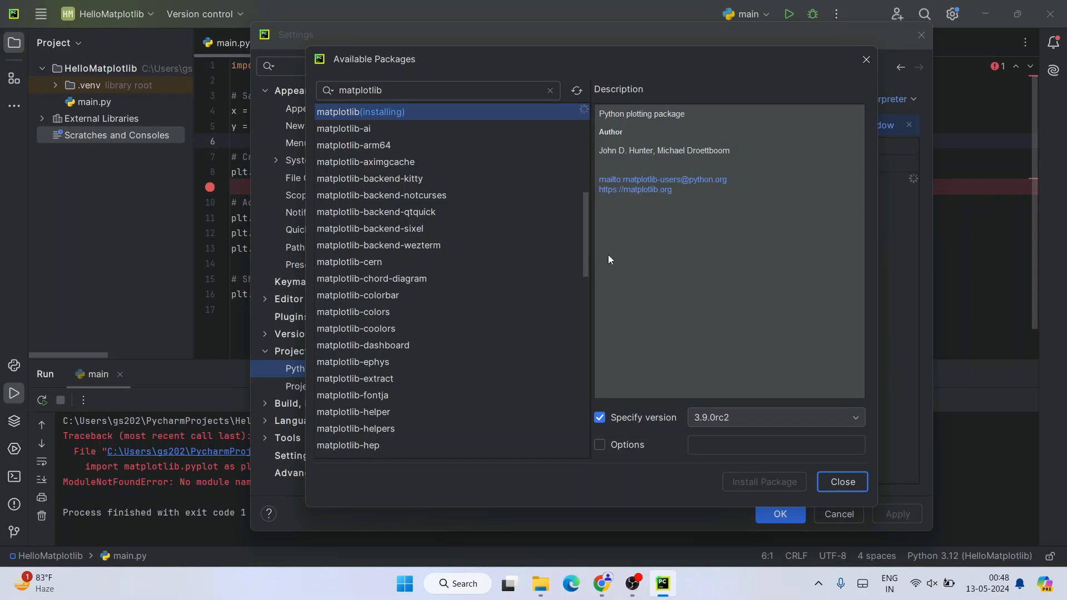
mouse_move(429, 183)
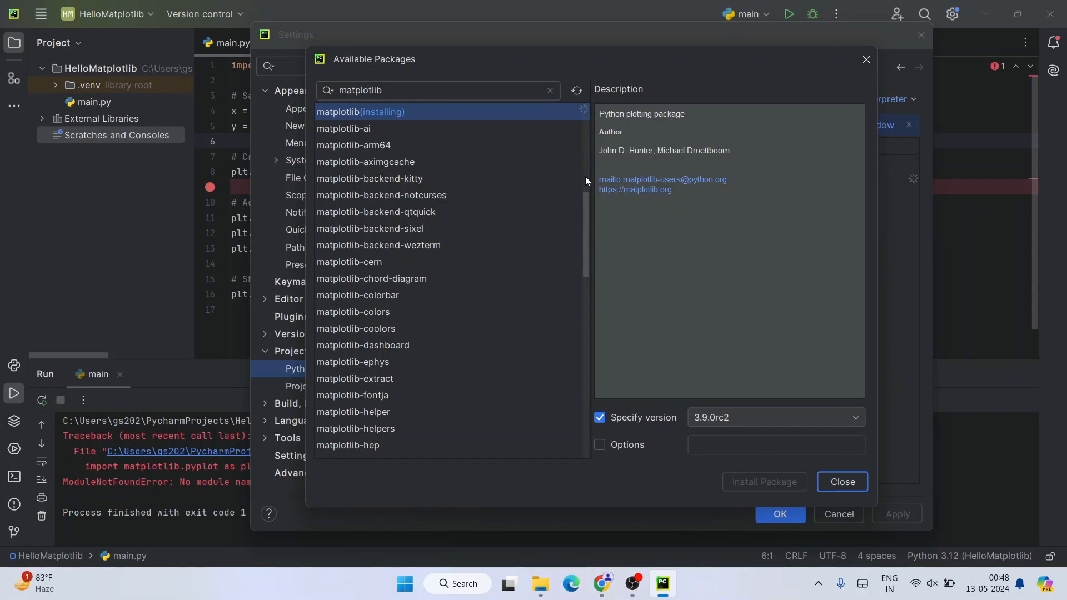
mouse_move(617, 330)
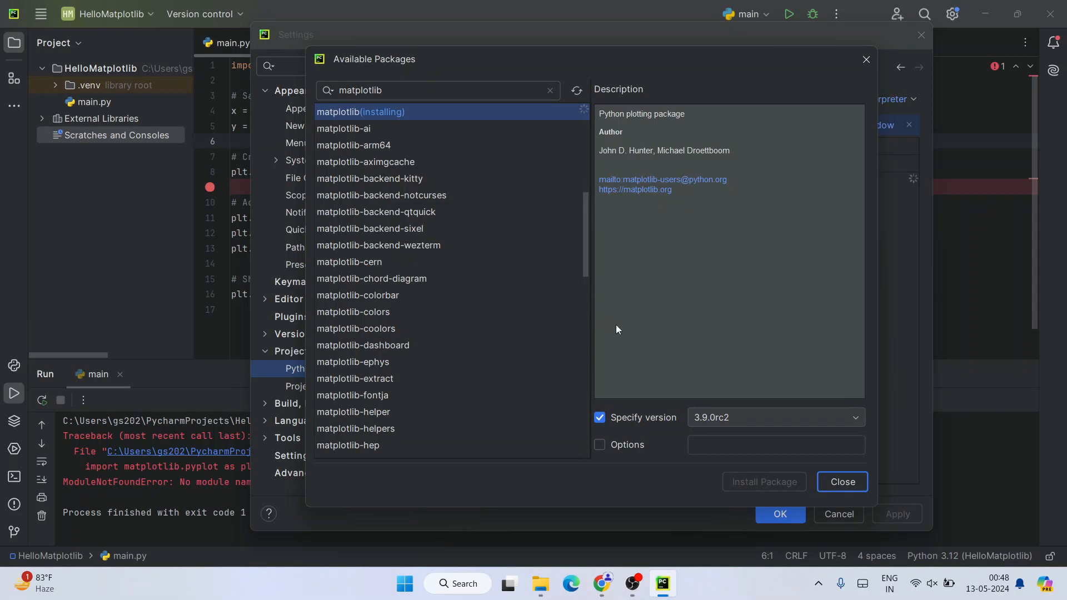
mouse_move(727, 250)
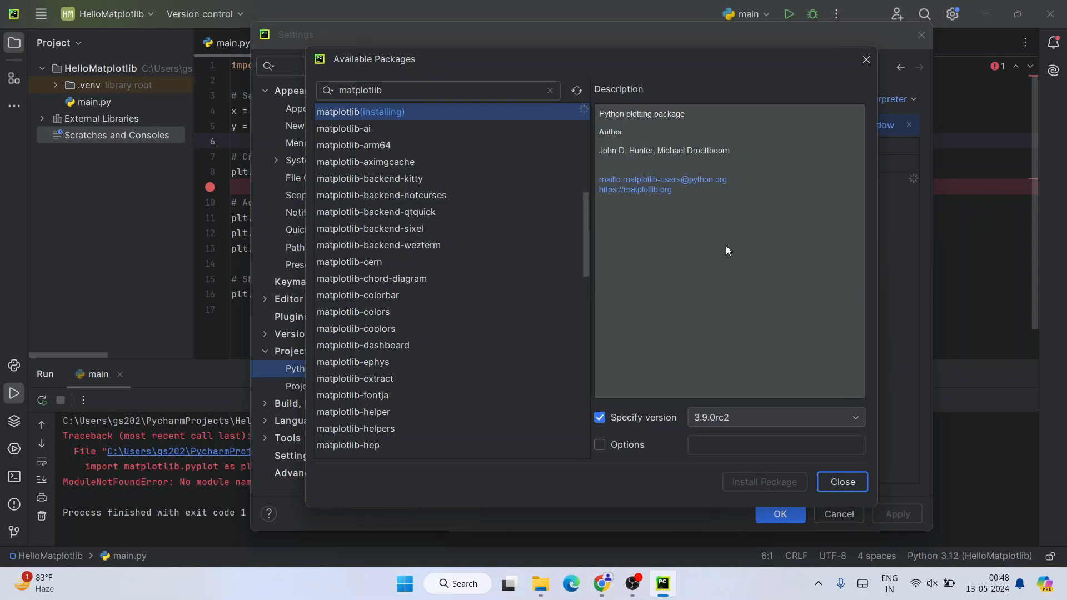
mouse_move(285, 168)
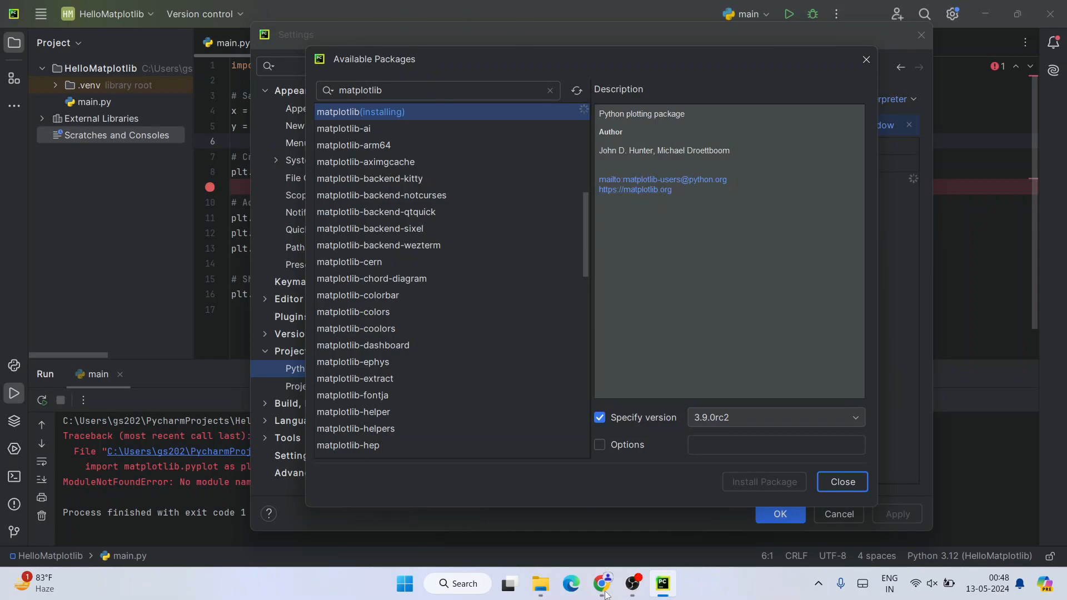
Step: Browse the Geeky Script, Geeky Syntax and Geeky Script Vlogs YouTube pages, then minimize the browser
left_click(601, 583)
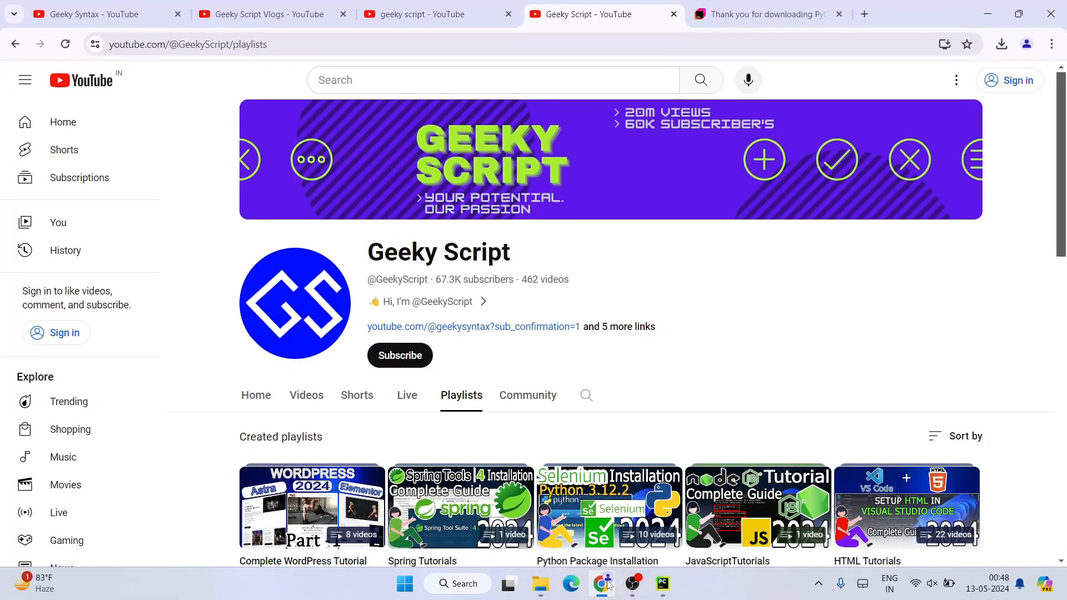
left_click(436, 14)
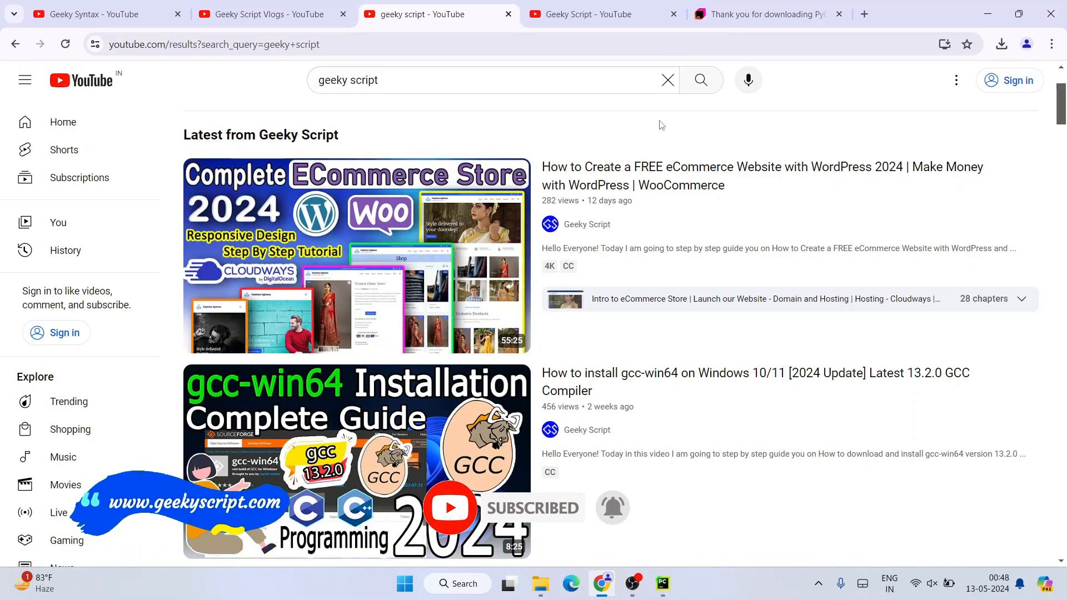
scroll("down", 3)
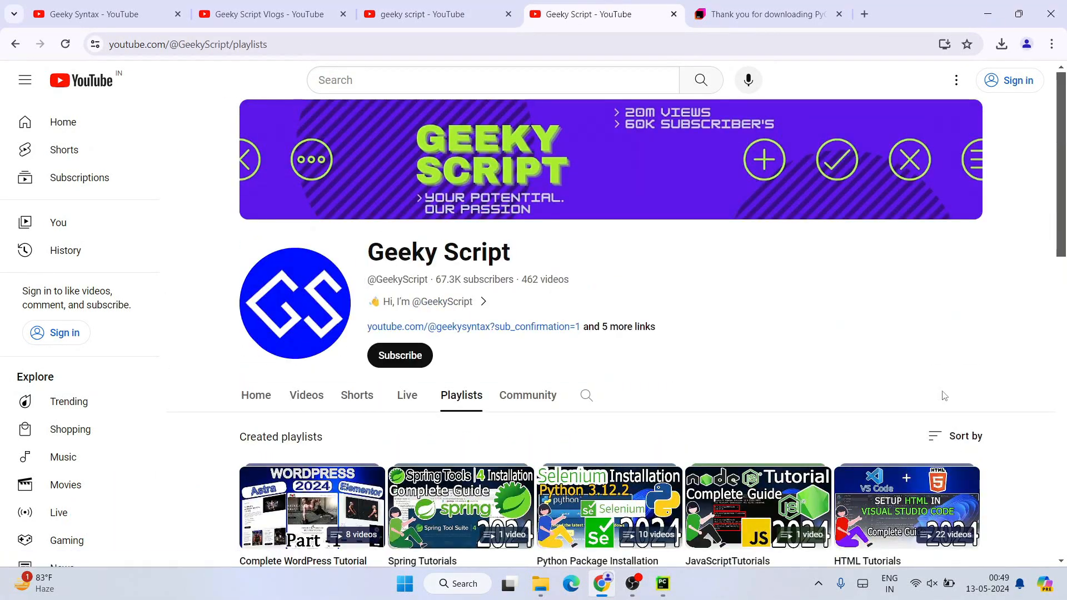
scroll("down", 3)
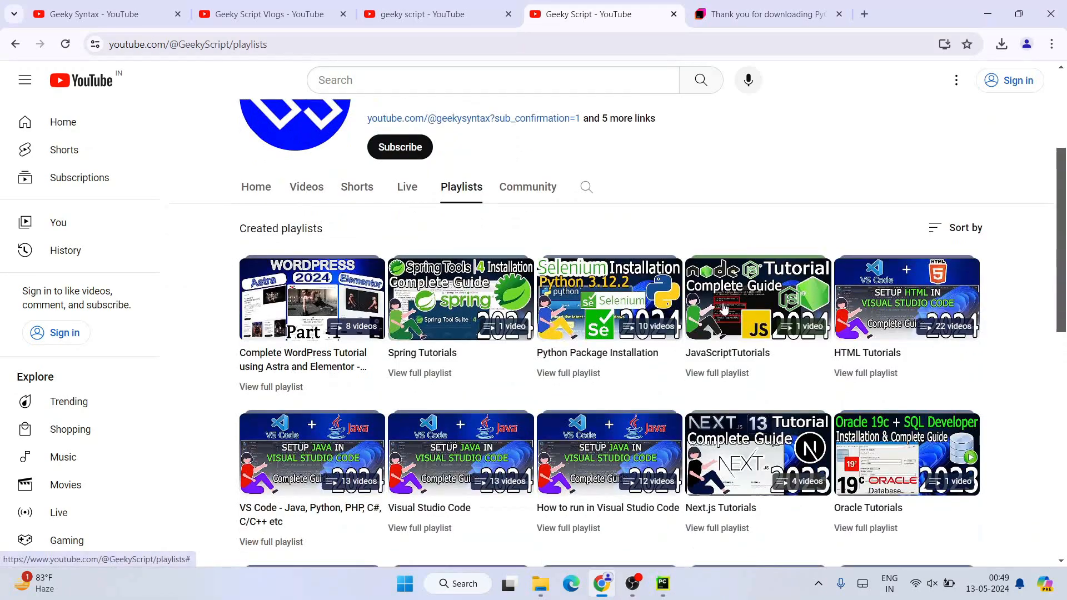
left_click(95, 13)
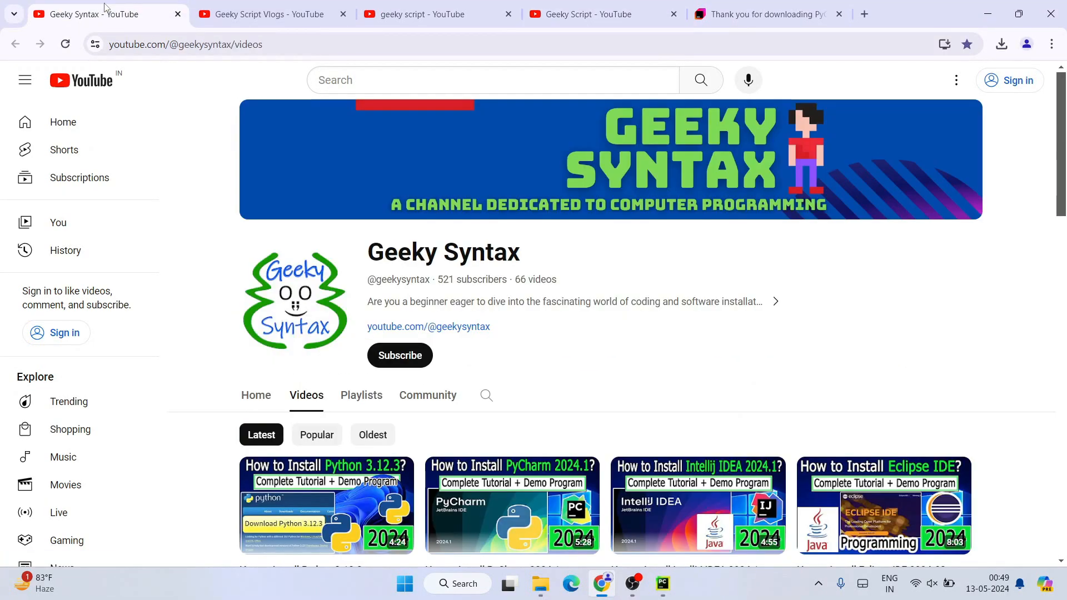
double_click(449, 252)
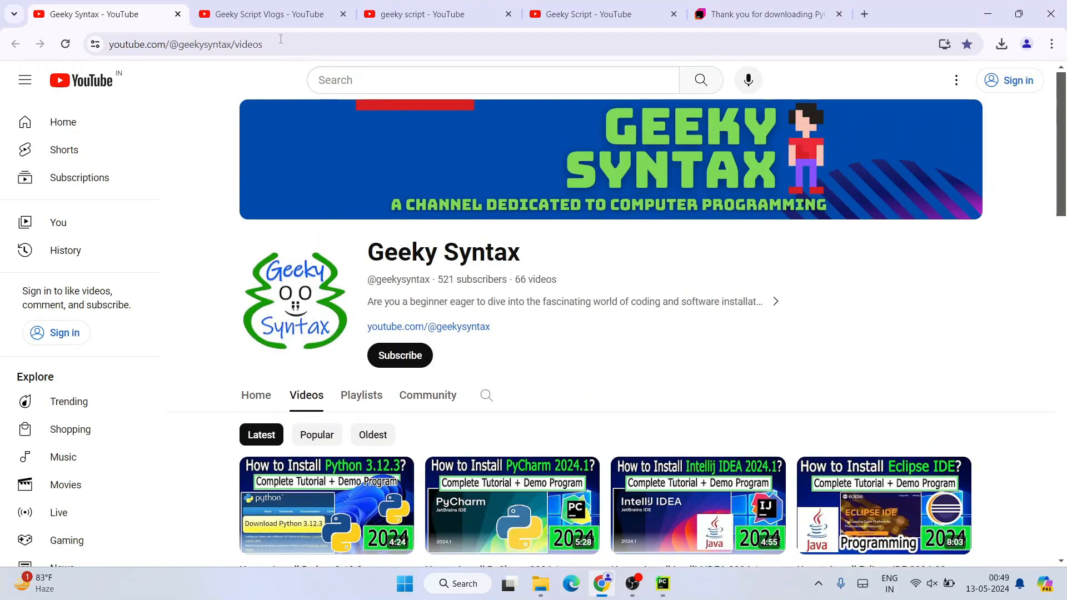
left_click(266, 13)
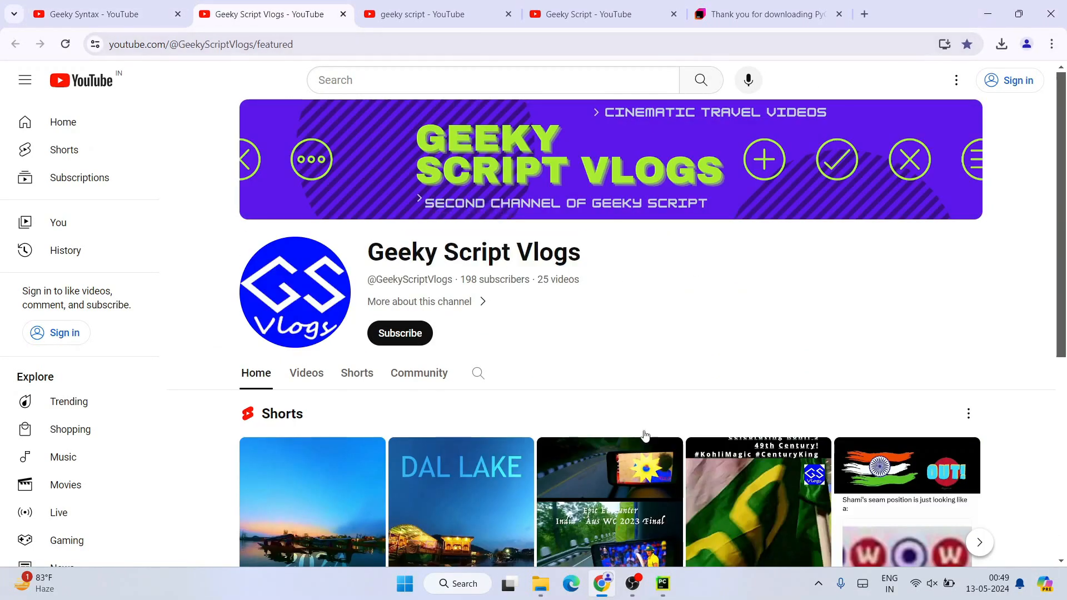
left_click(436, 13)
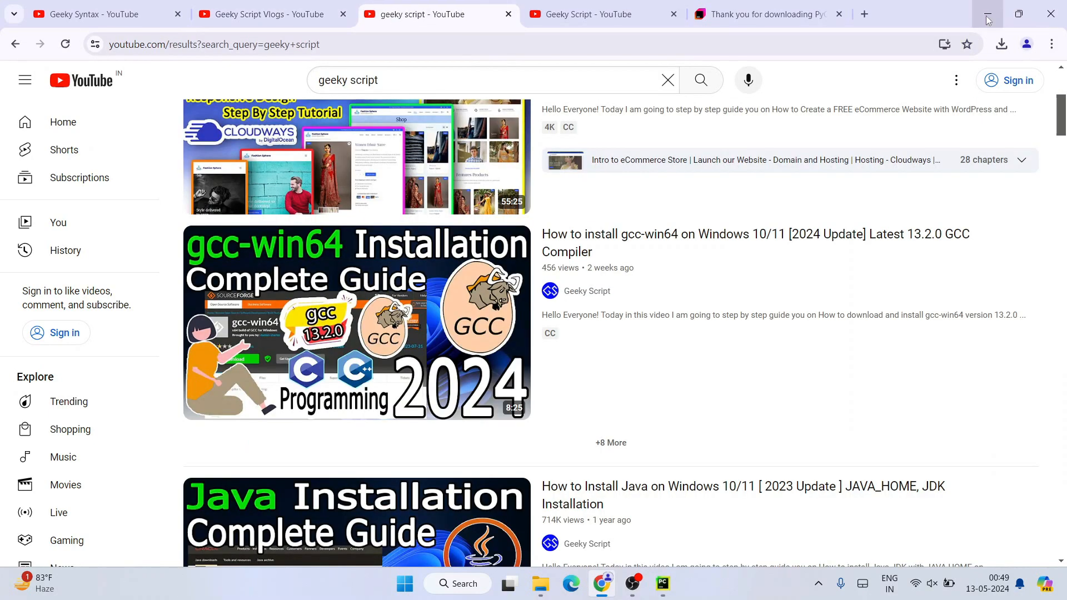
left_click(661, 588)
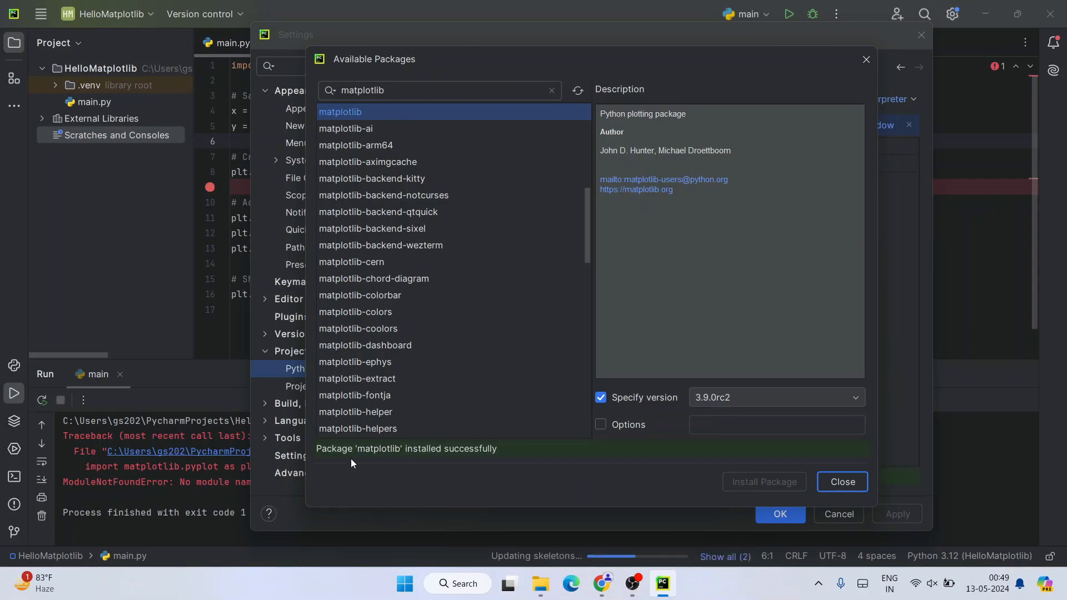
mouse_move(535, 458)
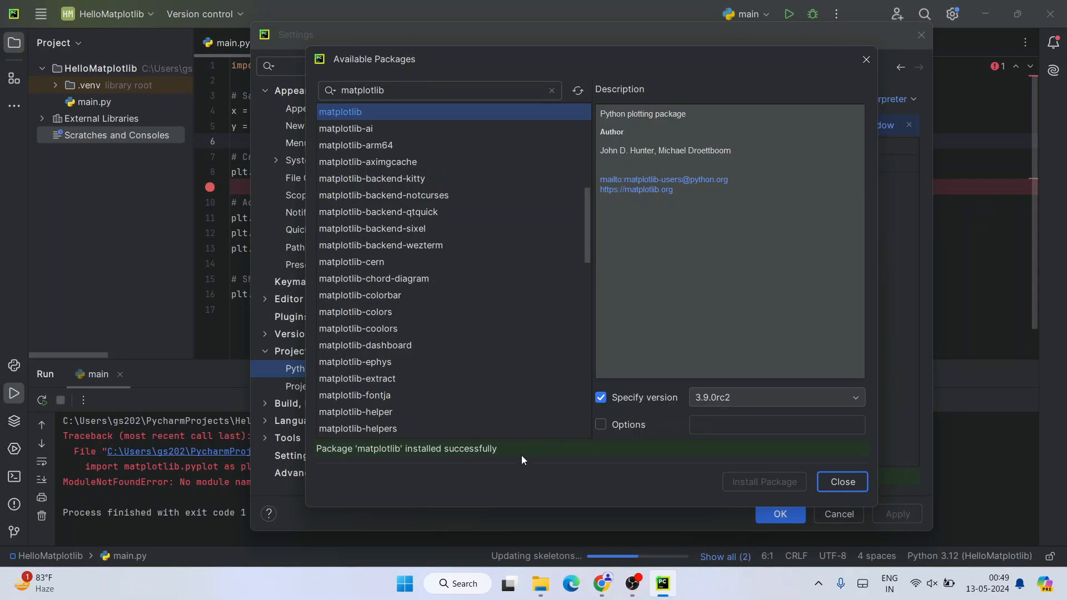
mouse_move(352, 454)
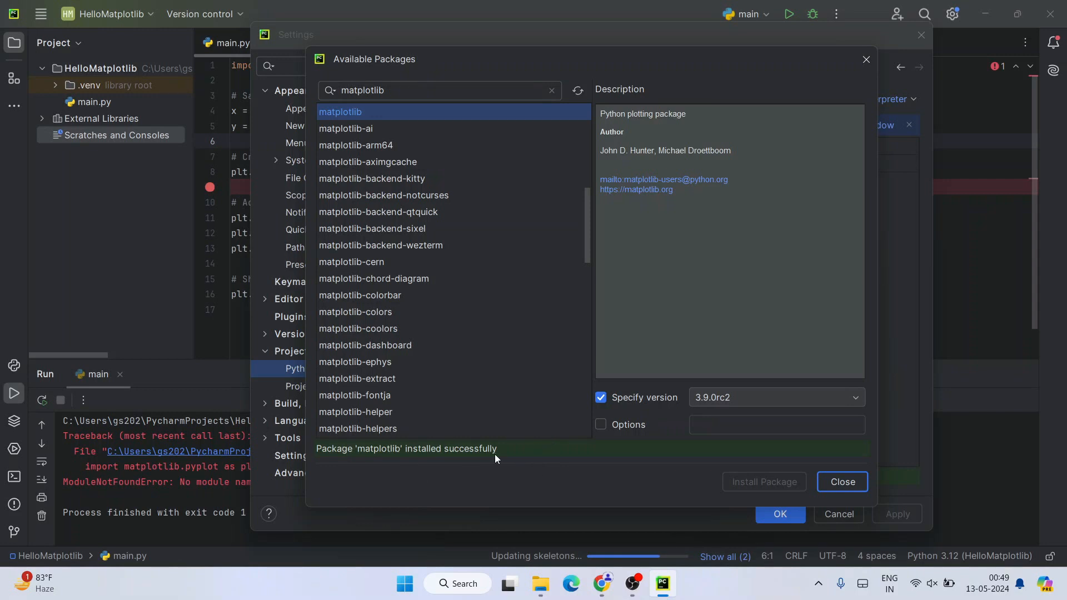
mouse_move(841, 478)
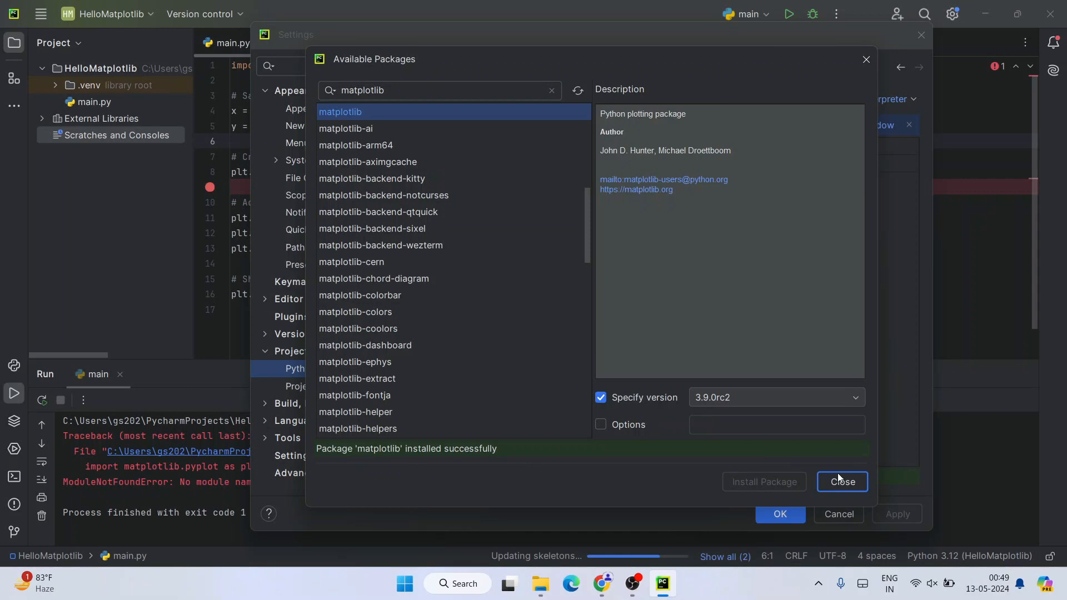
Step: Close the package list and accept Settings with matplotlib 3.9.0rc2 now listed
left_click(841, 481)
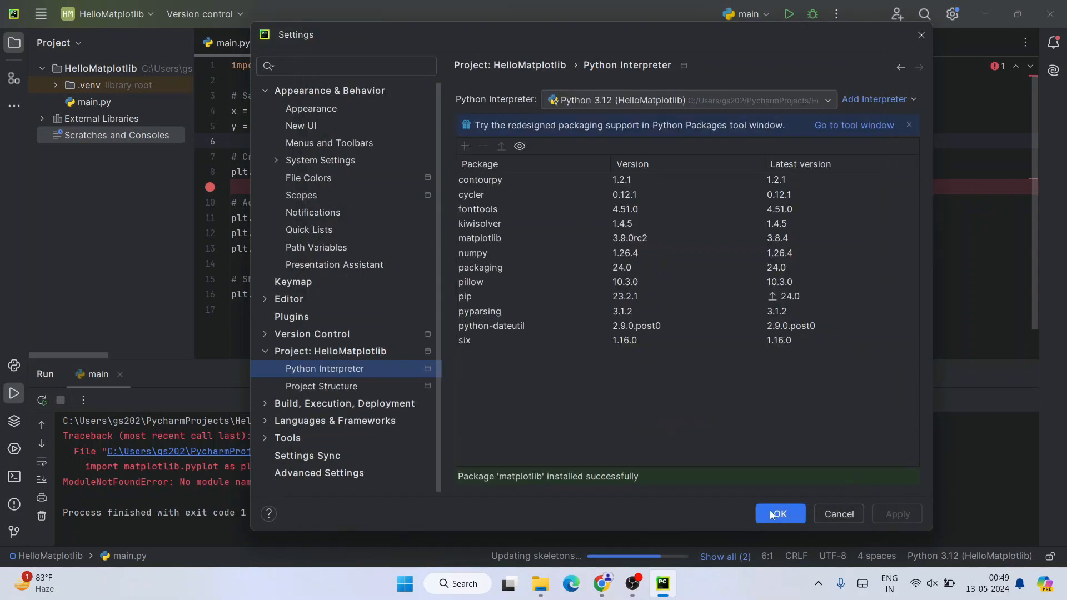
left_click(780, 513)
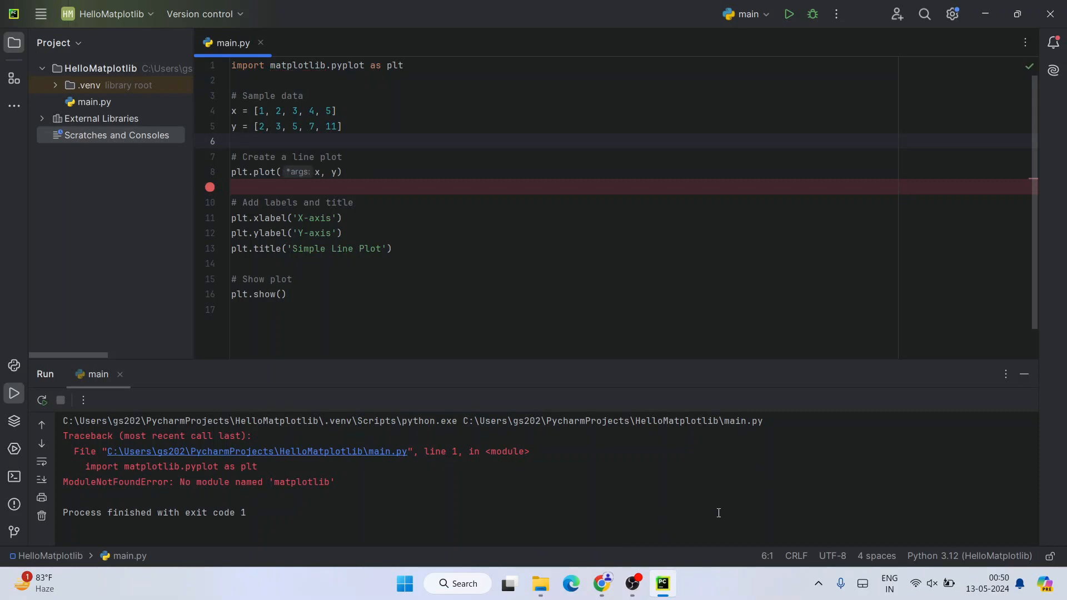
Step: Run main.py again now that matplotlib is installed
key("ctrl+a")
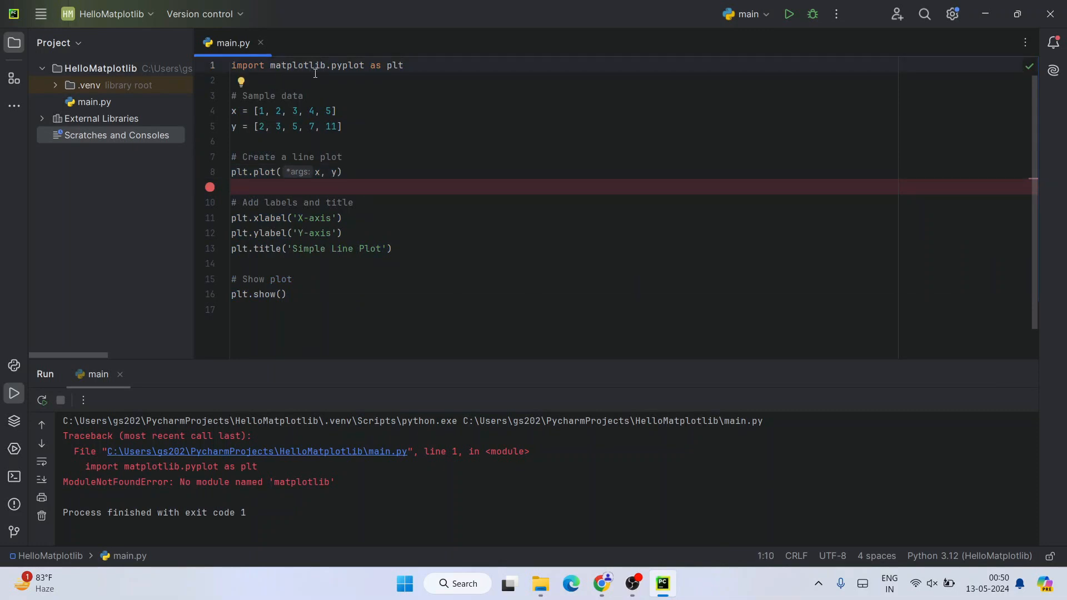
mouse_move(740, 147)
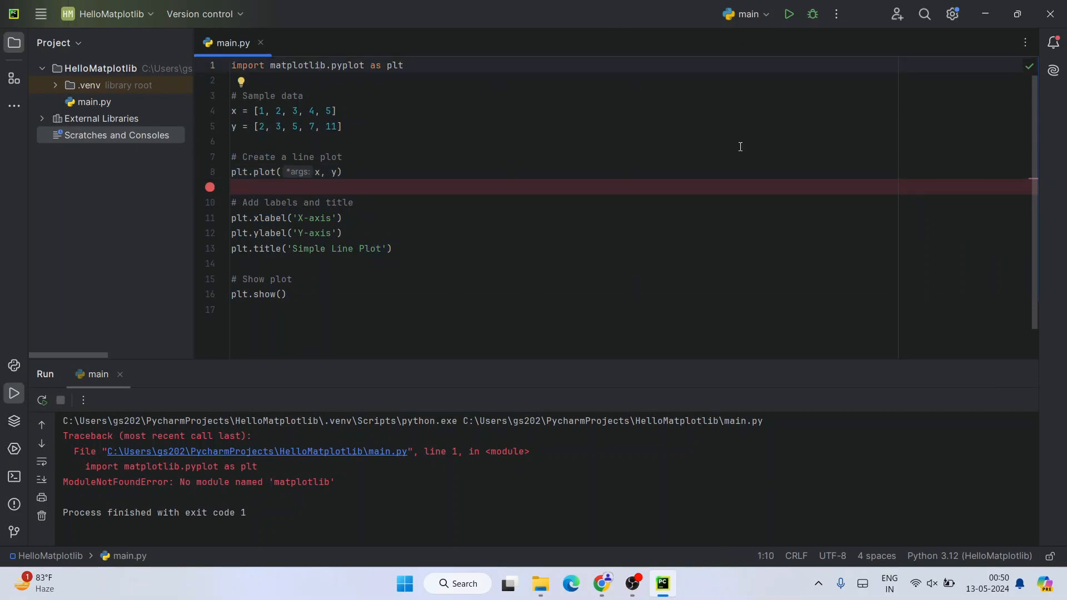
left_click(788, 13)
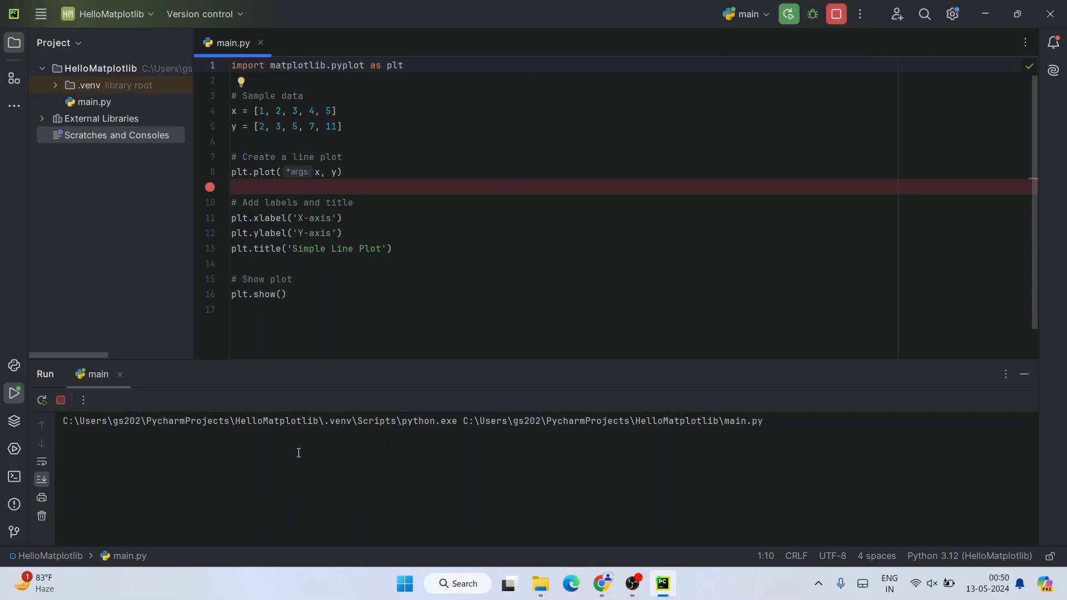
left_click(13, 394)
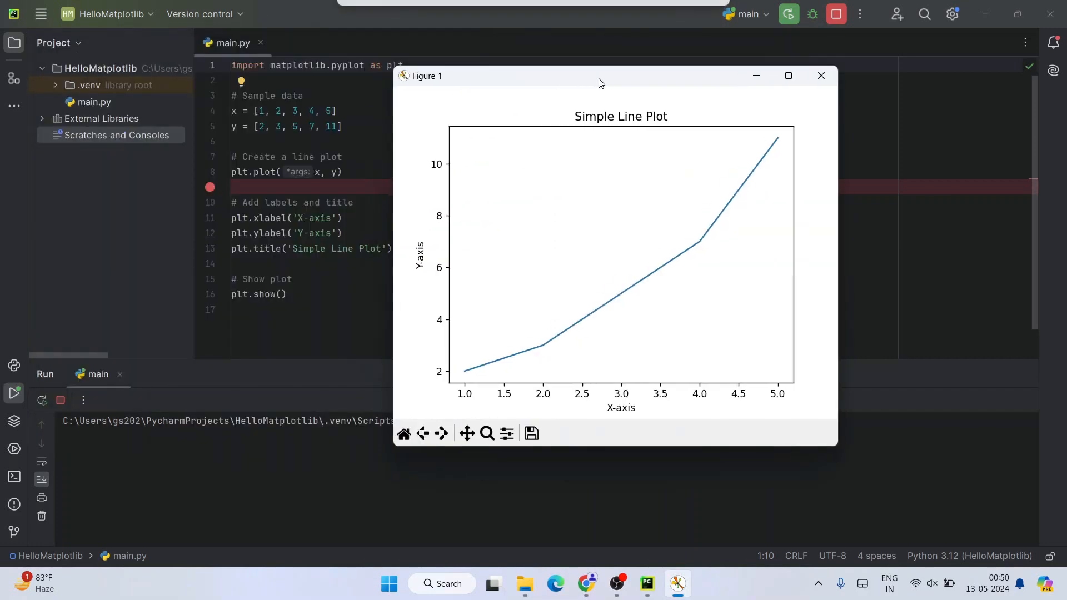
Step: Move the Simple Line Plot figure beside the code, inspect it, then close it
left_click_drag(601, 76, 727, 66)
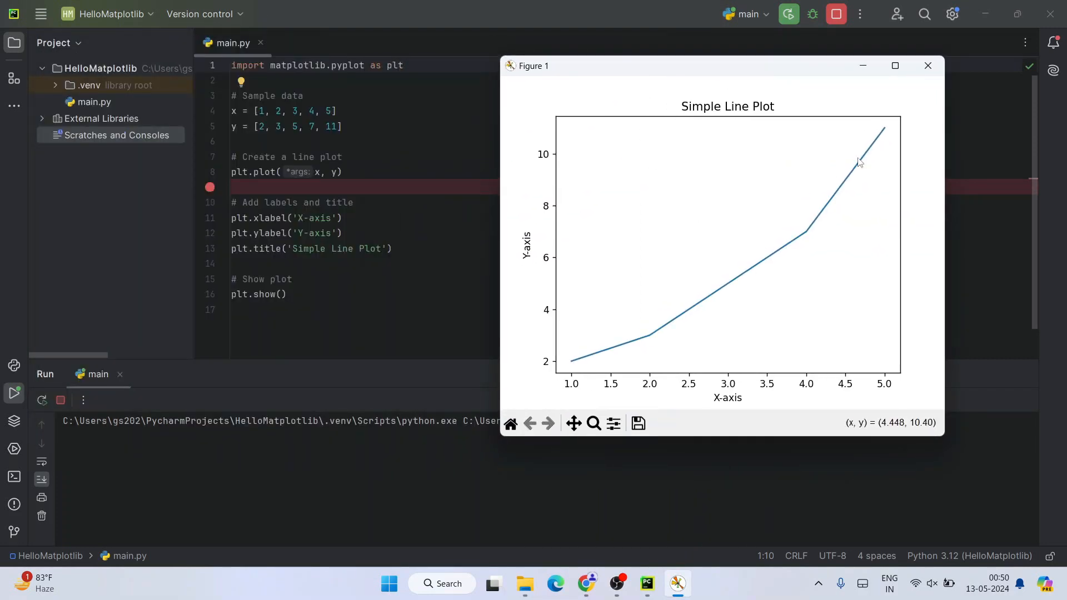
mouse_move(823, 171)
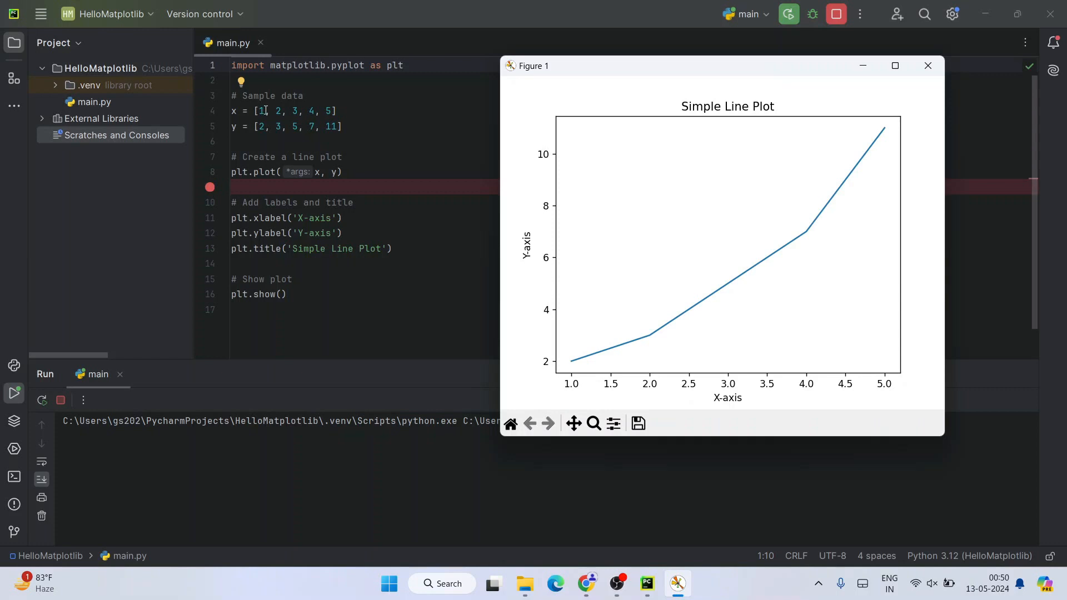
mouse_move(571, 364)
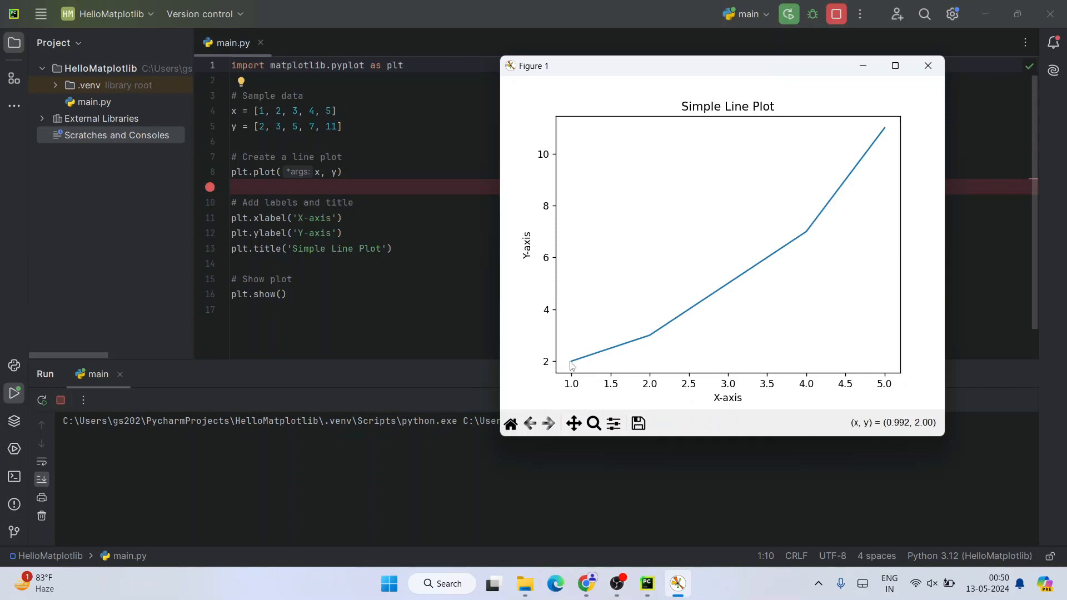
mouse_move(562, 367)
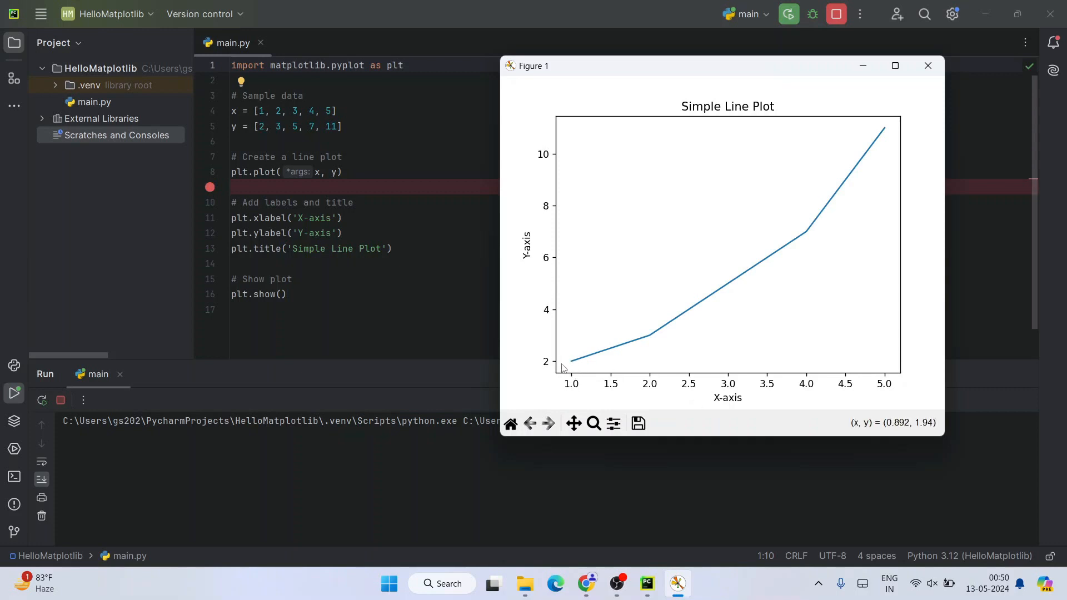
mouse_move(629, 363)
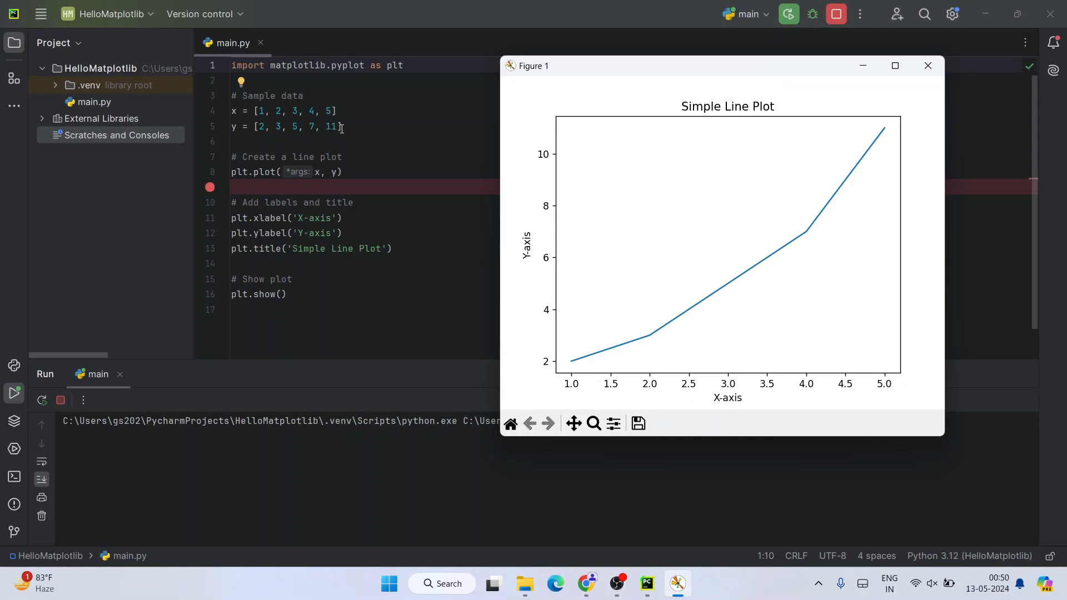
mouse_move(654, 401)
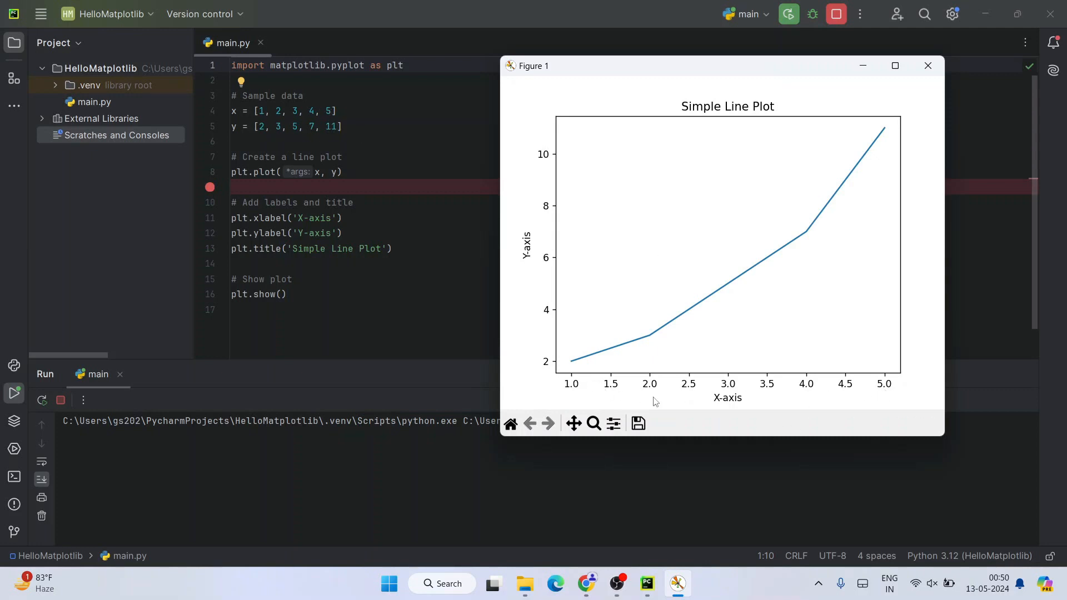
mouse_move(886, 192)
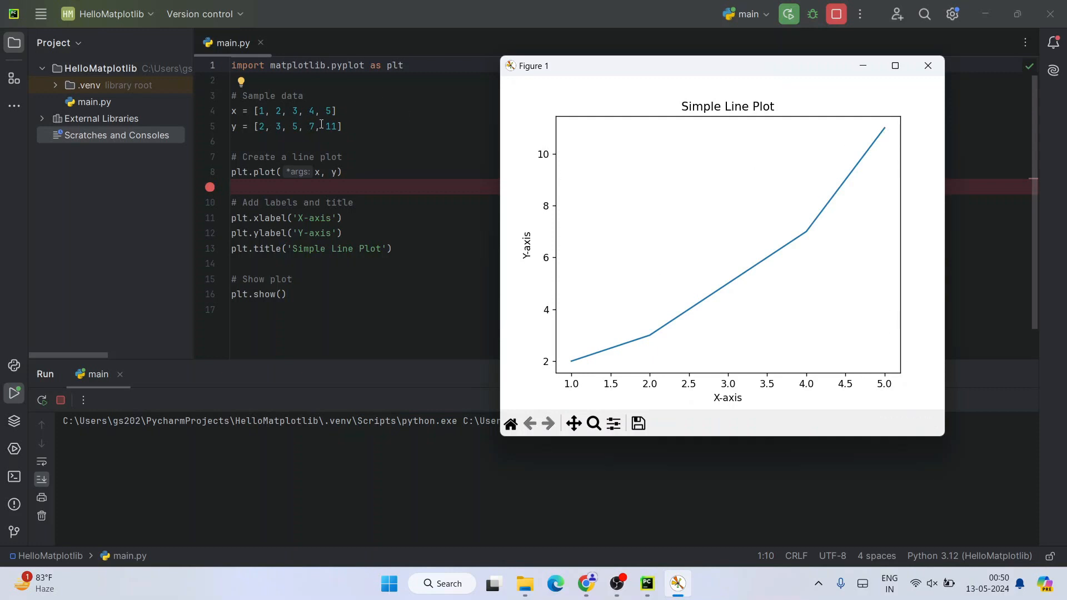
mouse_move(896, 134)
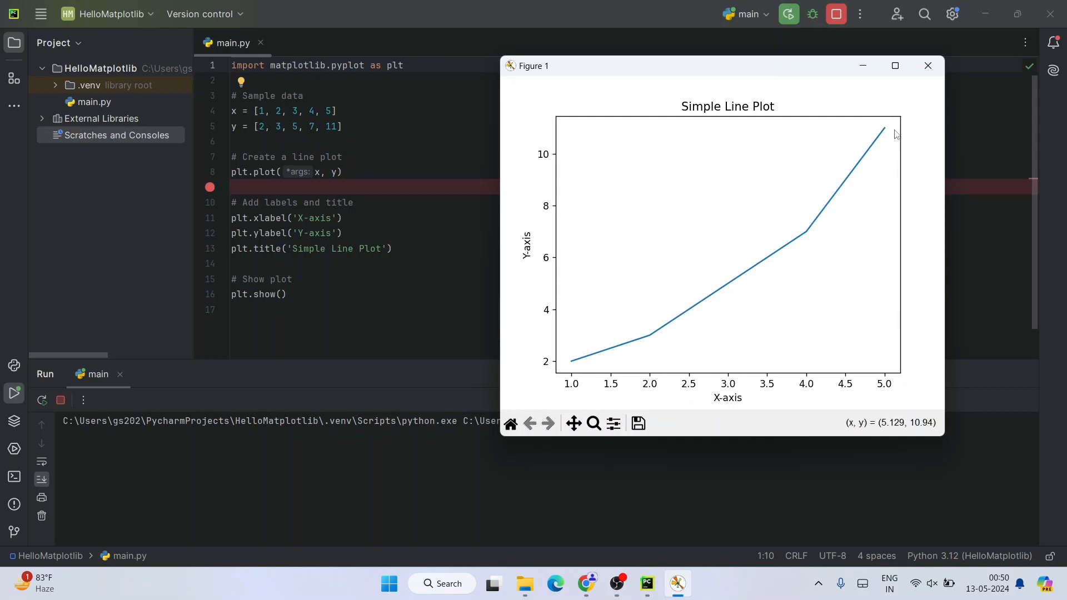
mouse_move(540, 359)
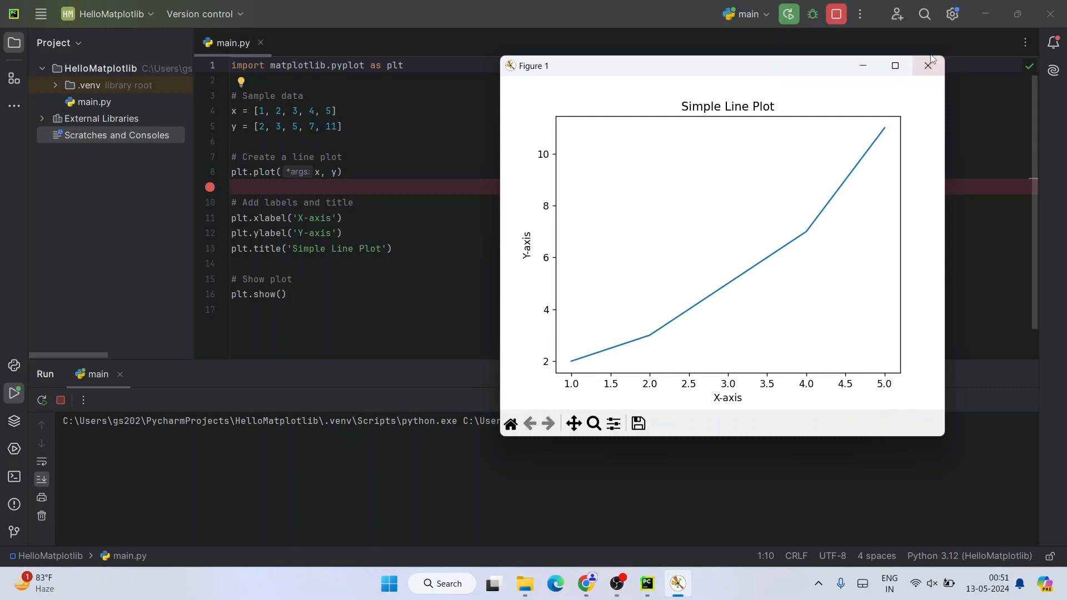
mouse_move(929, 66)
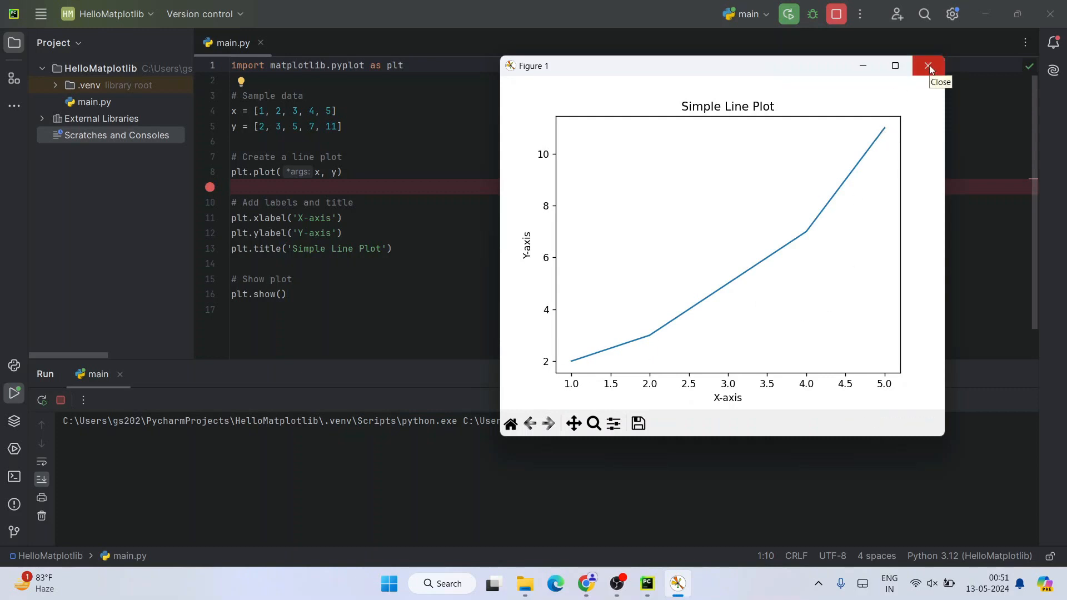
left_click(927, 65)
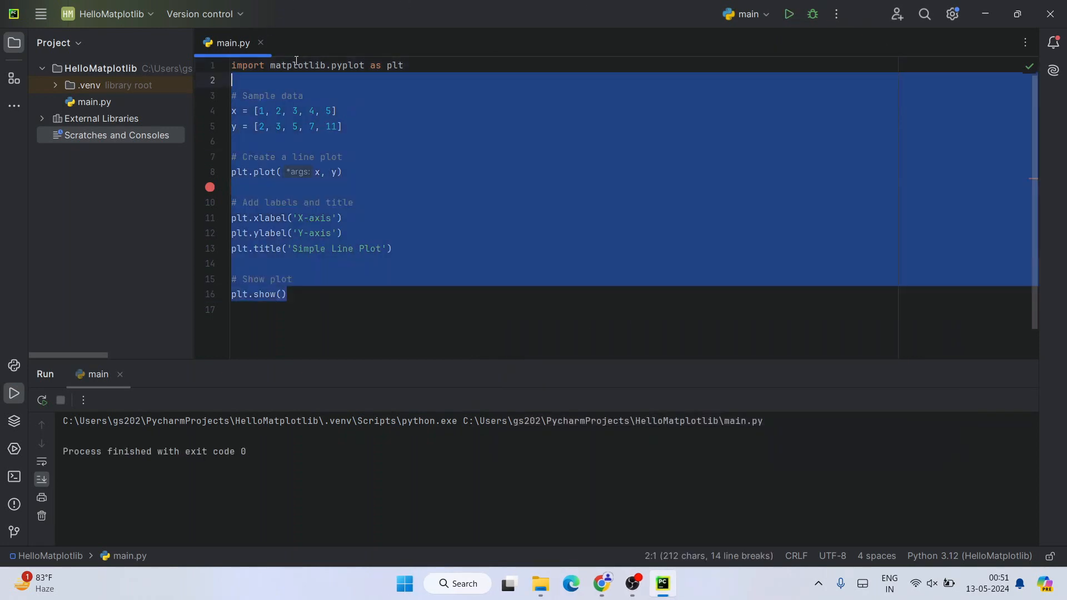
Step: Clear the selection in main.py and bring the browser with the YouTube channel forward
left_click(352, 202)
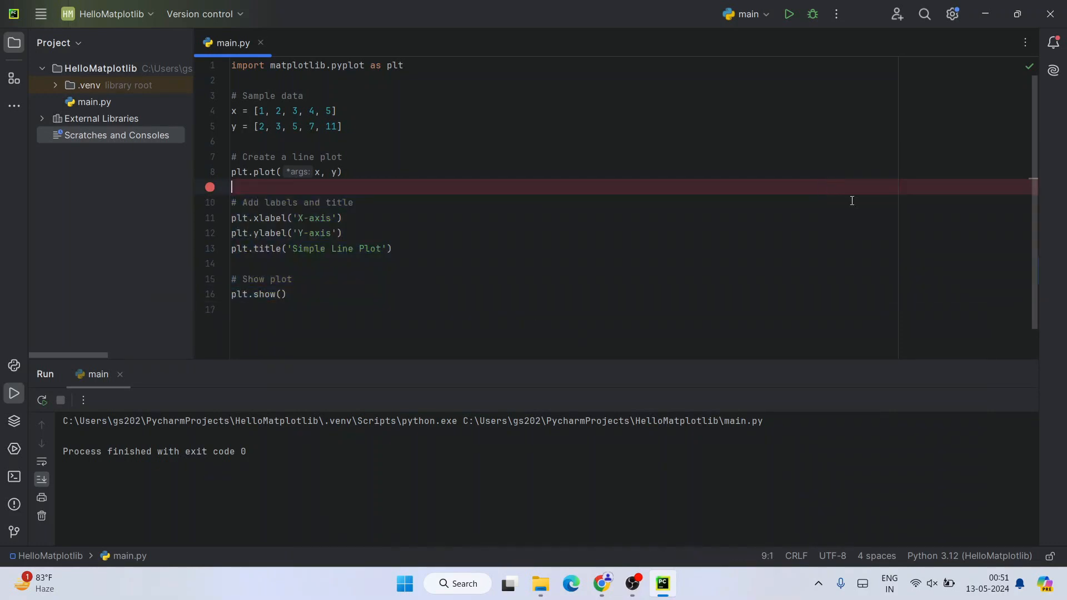
left_click(601, 589)
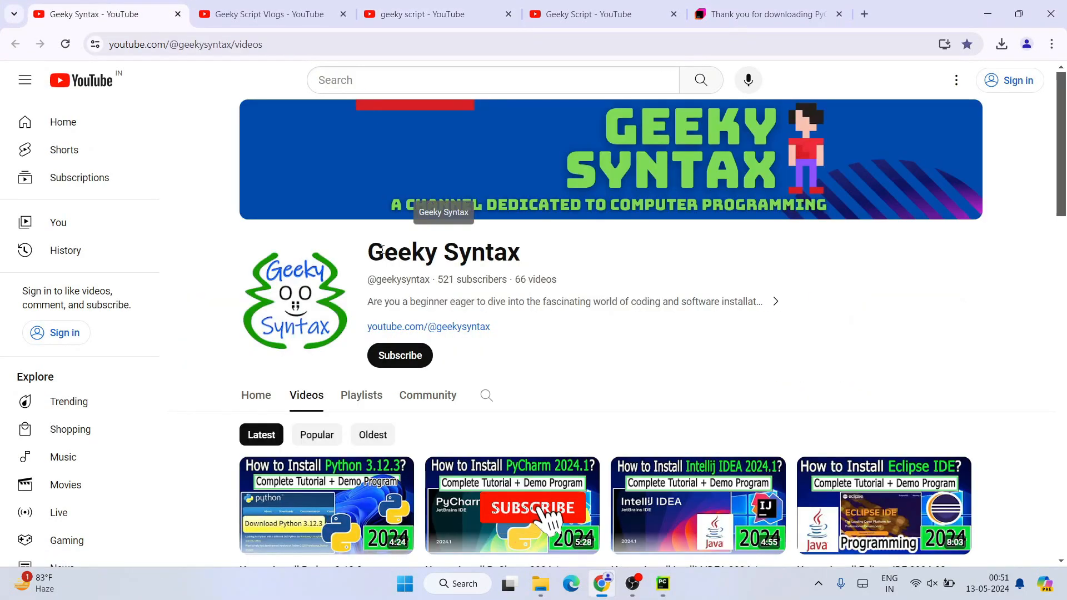
Step: Show the Geeky Script Vlogs YouTube channel home page
left_click(266, 14)
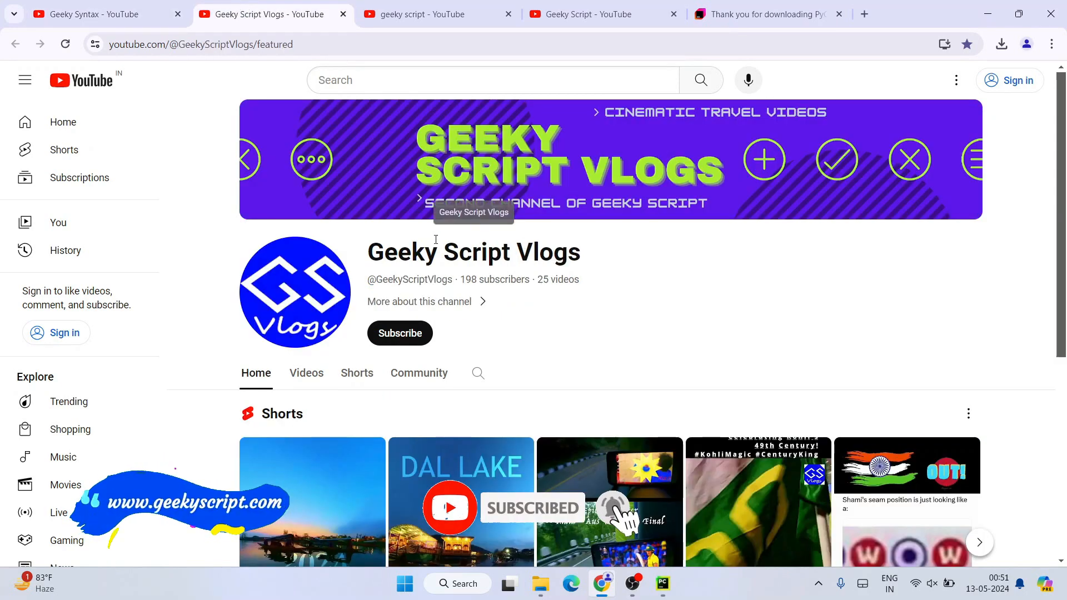